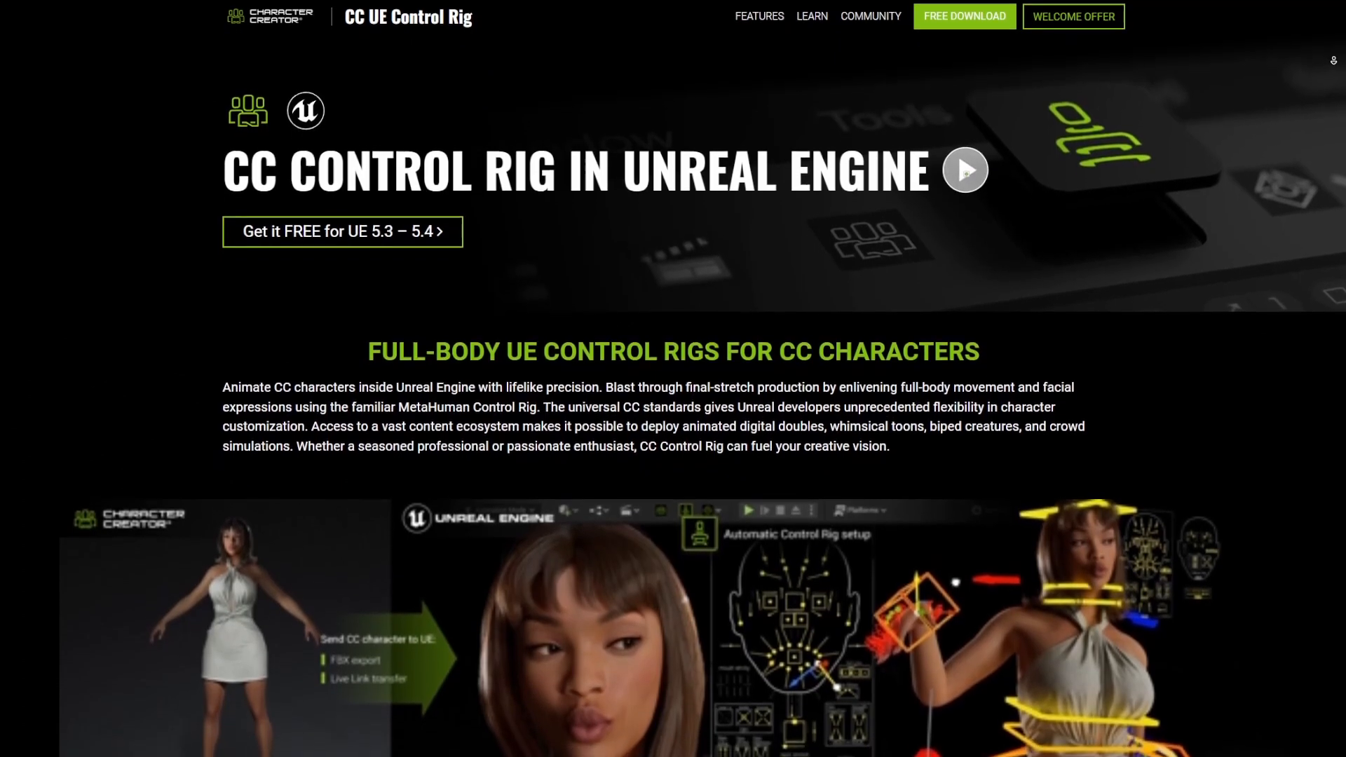
# - Scroll past the intro video to the Free CC Control Rig Samples and Supported Character Types sections
pyautogui.scroll(3)
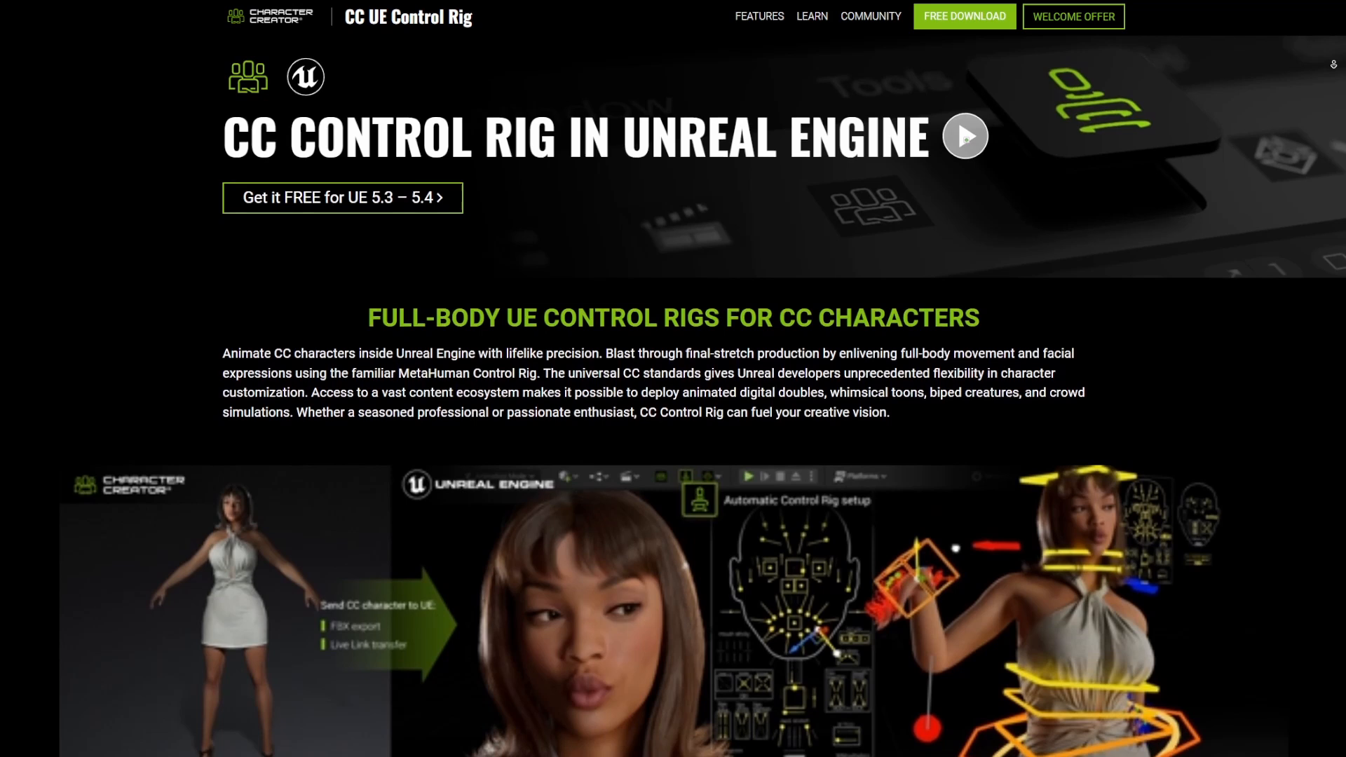
pyautogui.scroll(-3)
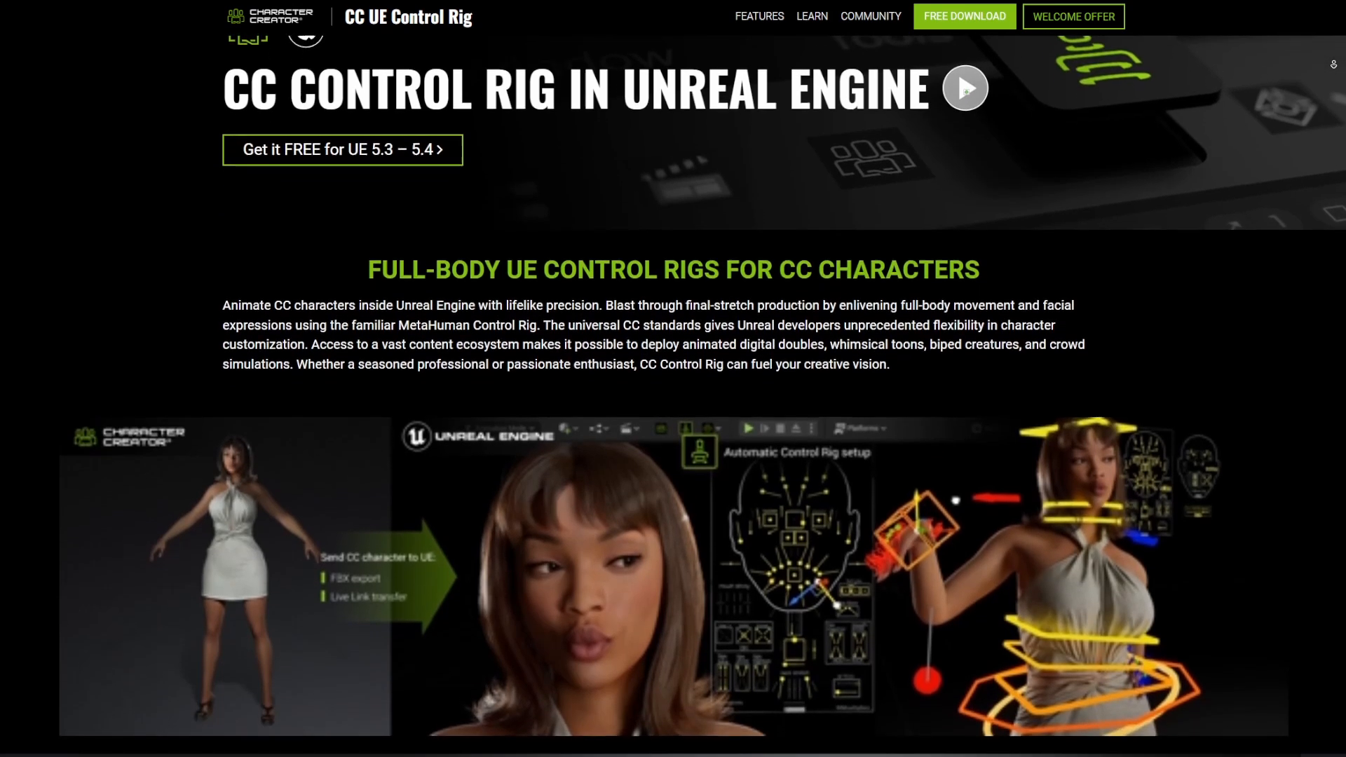
pyautogui.scroll(-3)
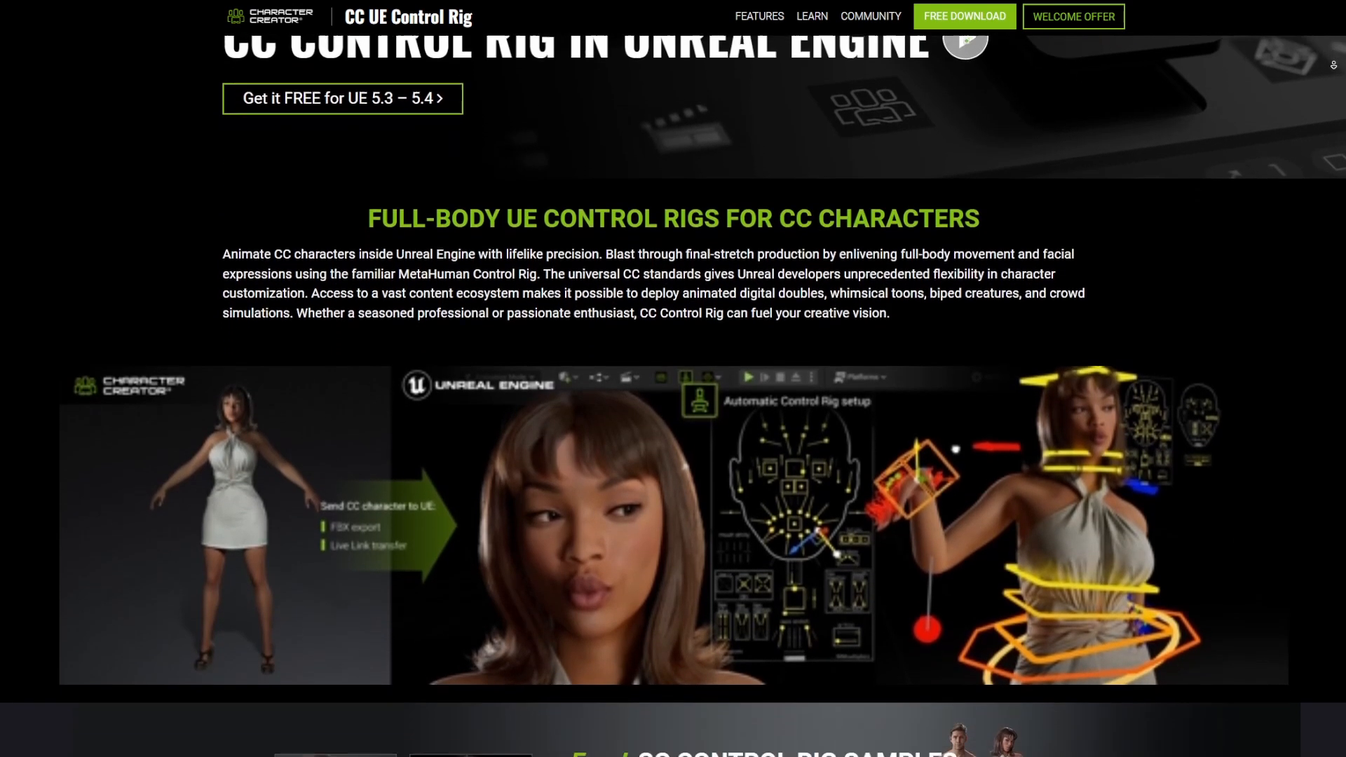
pyautogui.scroll(-3)
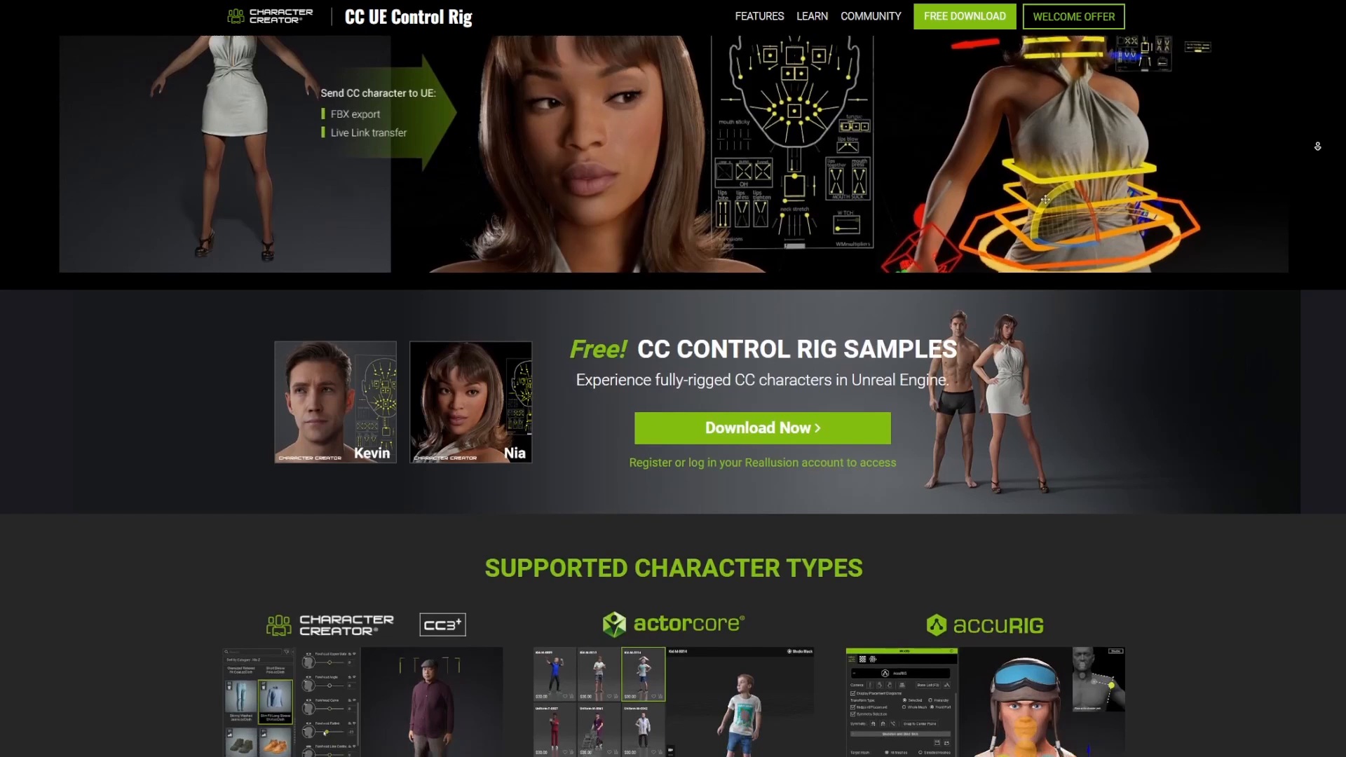
pyautogui.scroll(-3)
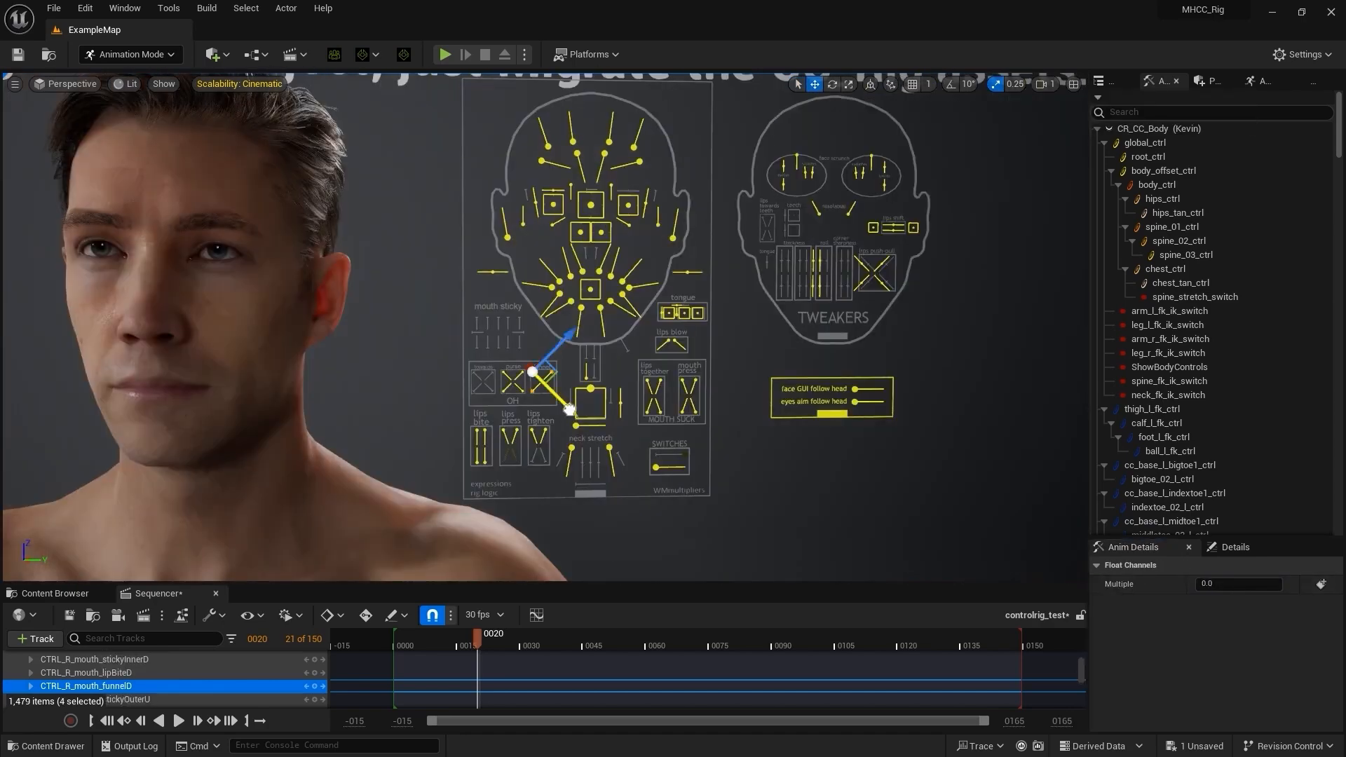
# - Open MH_CR_Picker from the CC_Rigs folder to show Kevin's body and finger picker panel
pyautogui.click(49, 571)
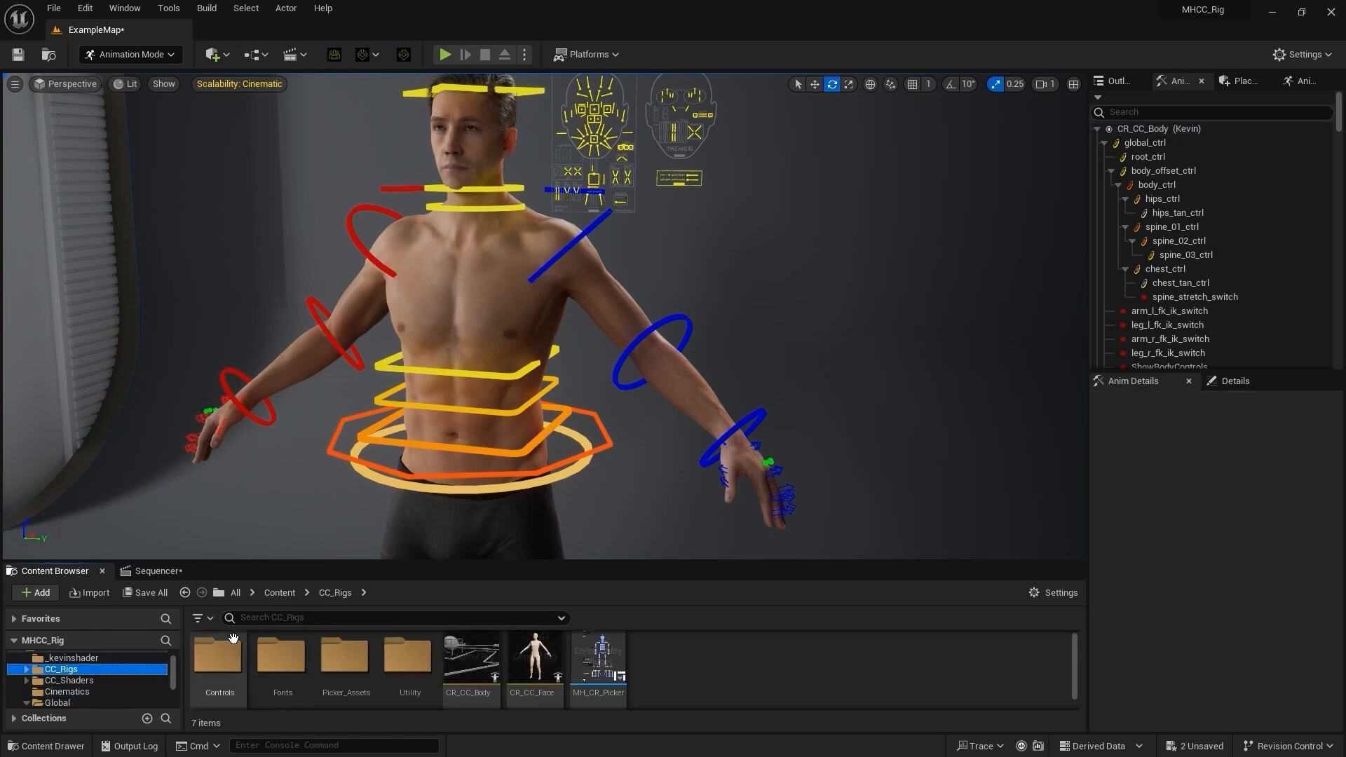
pyautogui.click(599, 656)
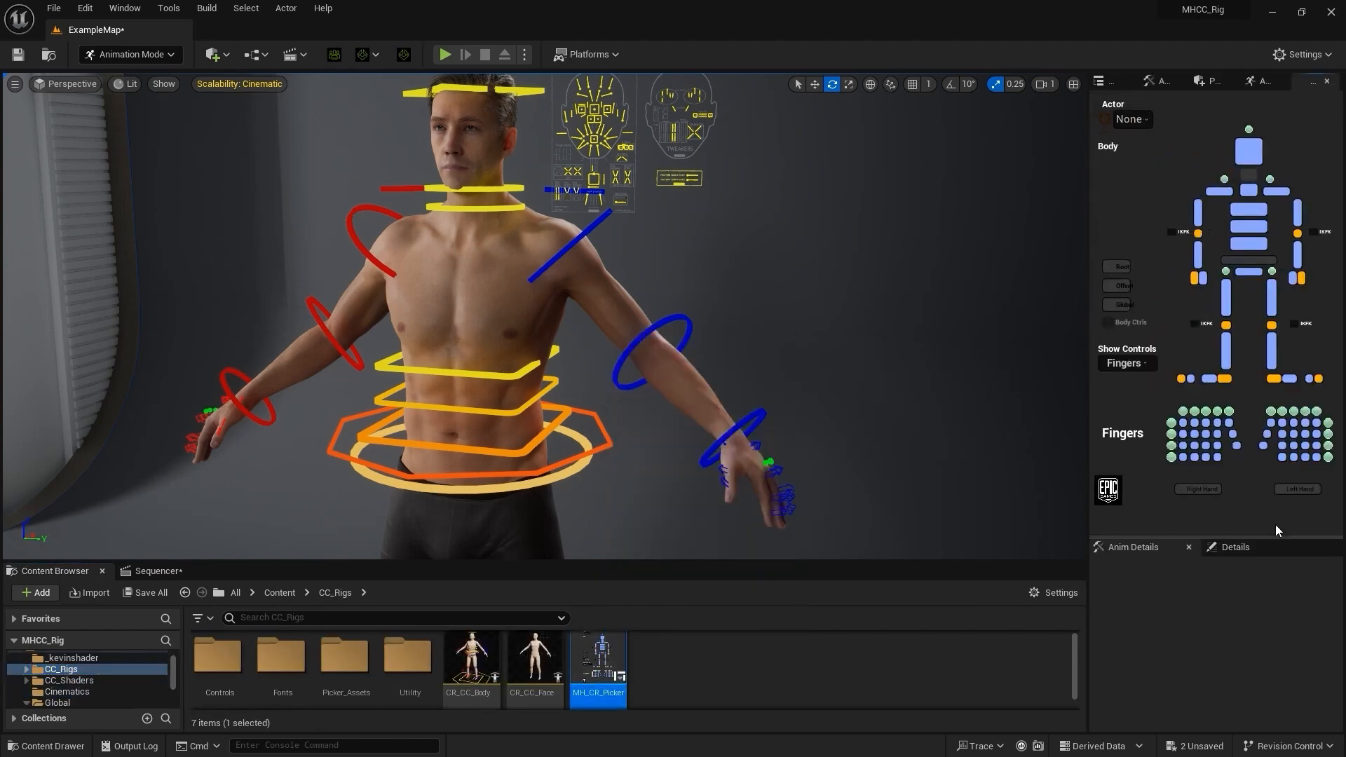
pyautogui.click(748, 446)
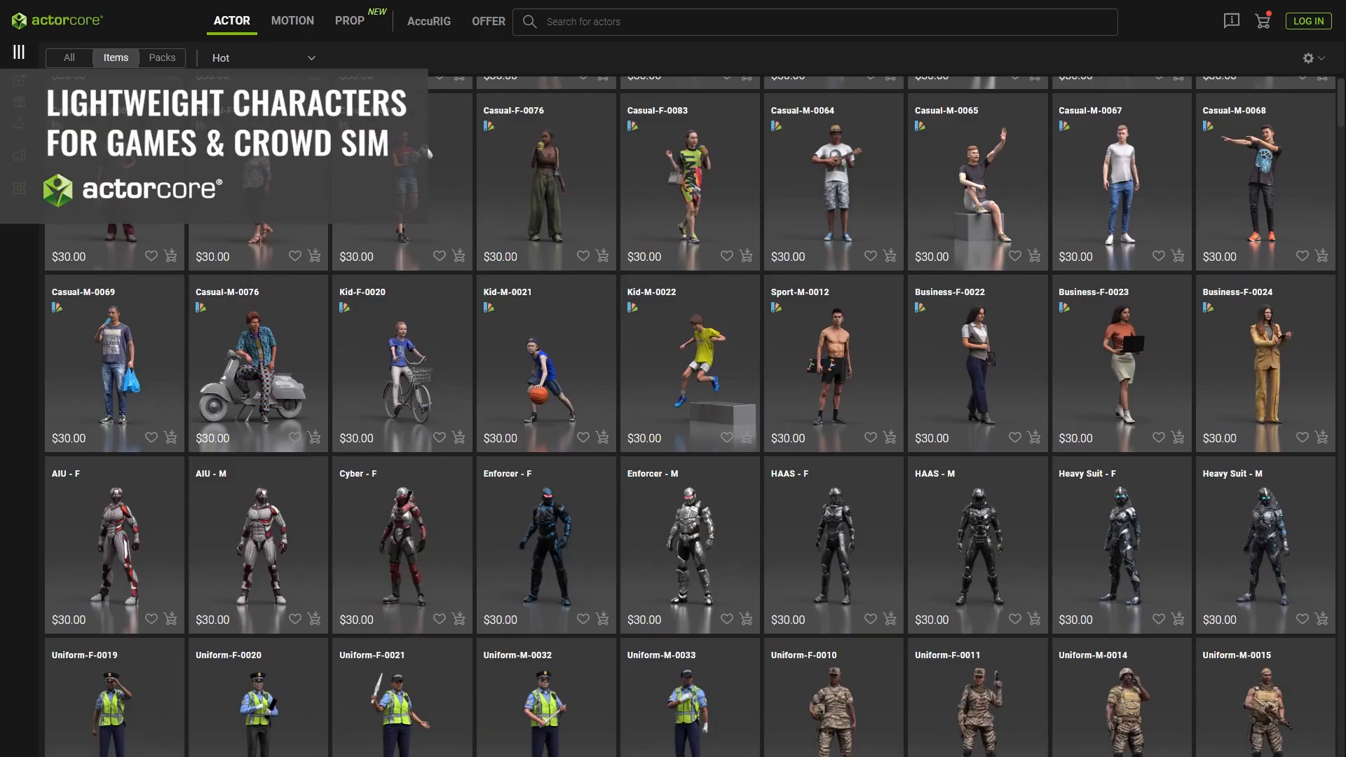
# - Browse the ActorCore actor grid, then view AccuRIG's Body Rig joint marker placement
pyautogui.click(429, 21)
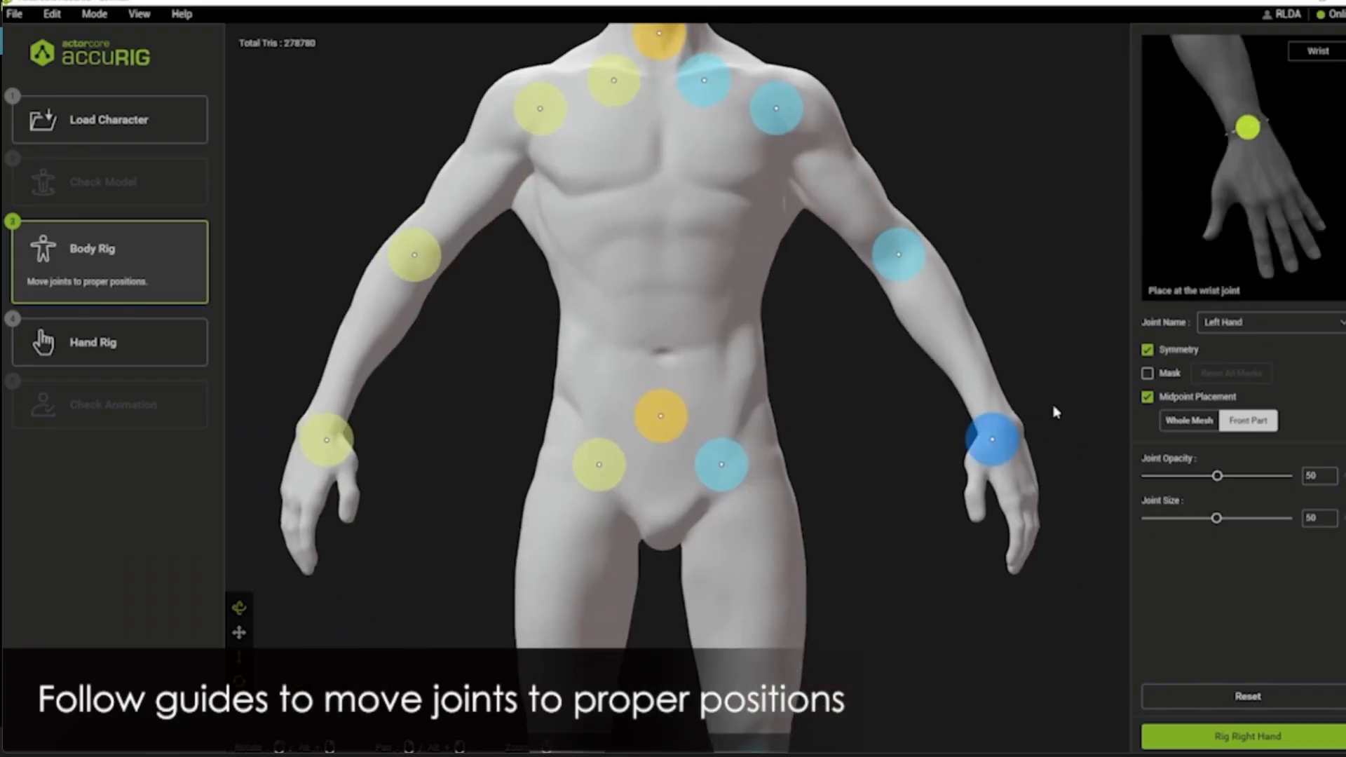
pyautogui.click(109, 390)
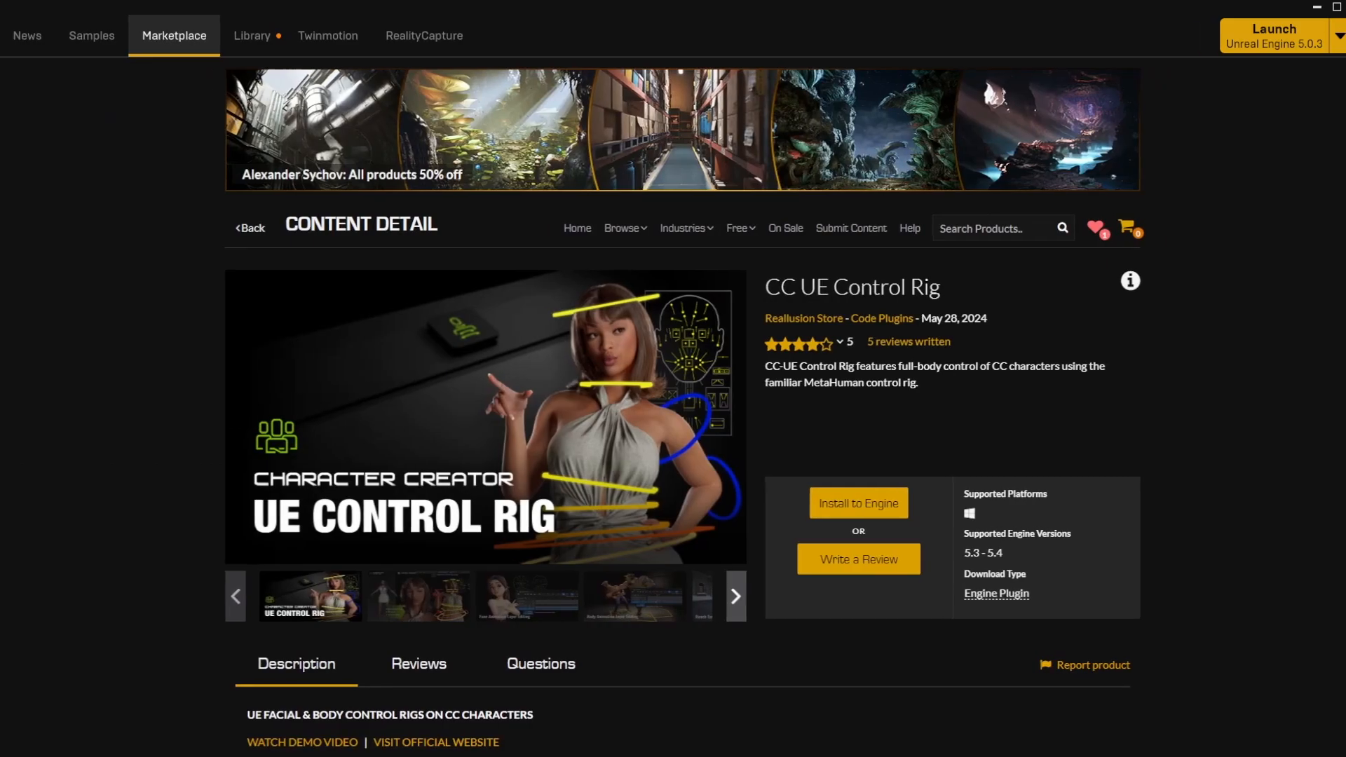
# - Install the CC UE Control Rig plugin to the engine and create the blank CC_Character_Rig project
pyautogui.click(857, 503)
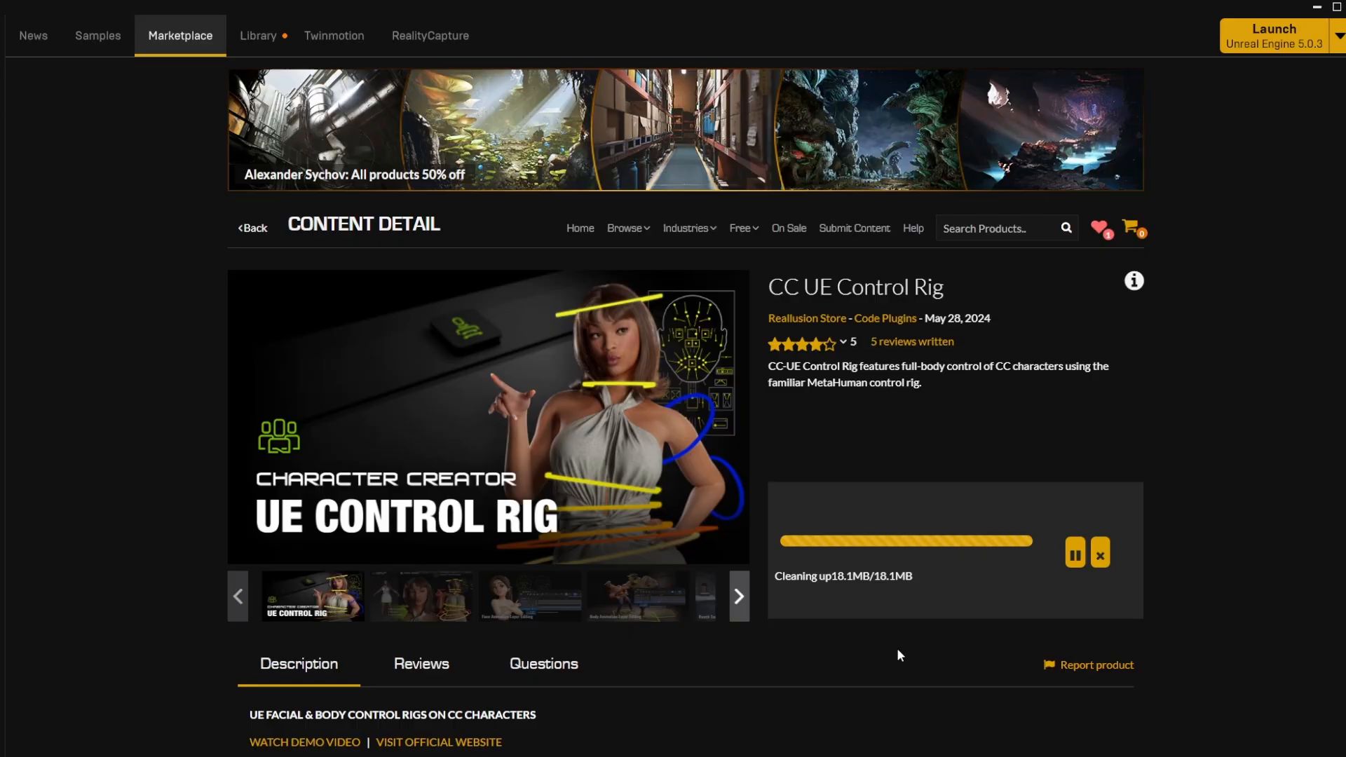
pyautogui.click(1000, 634)
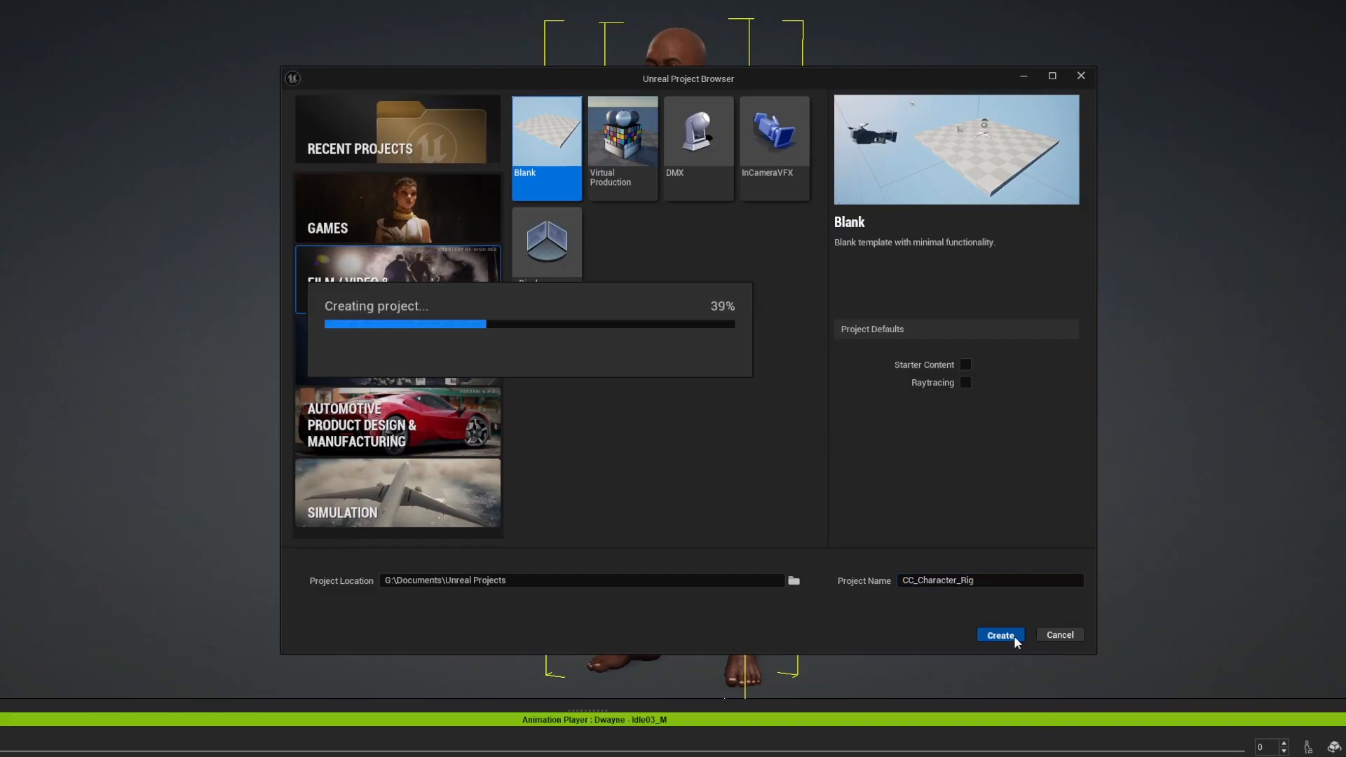
pyautogui.click(1000, 635)
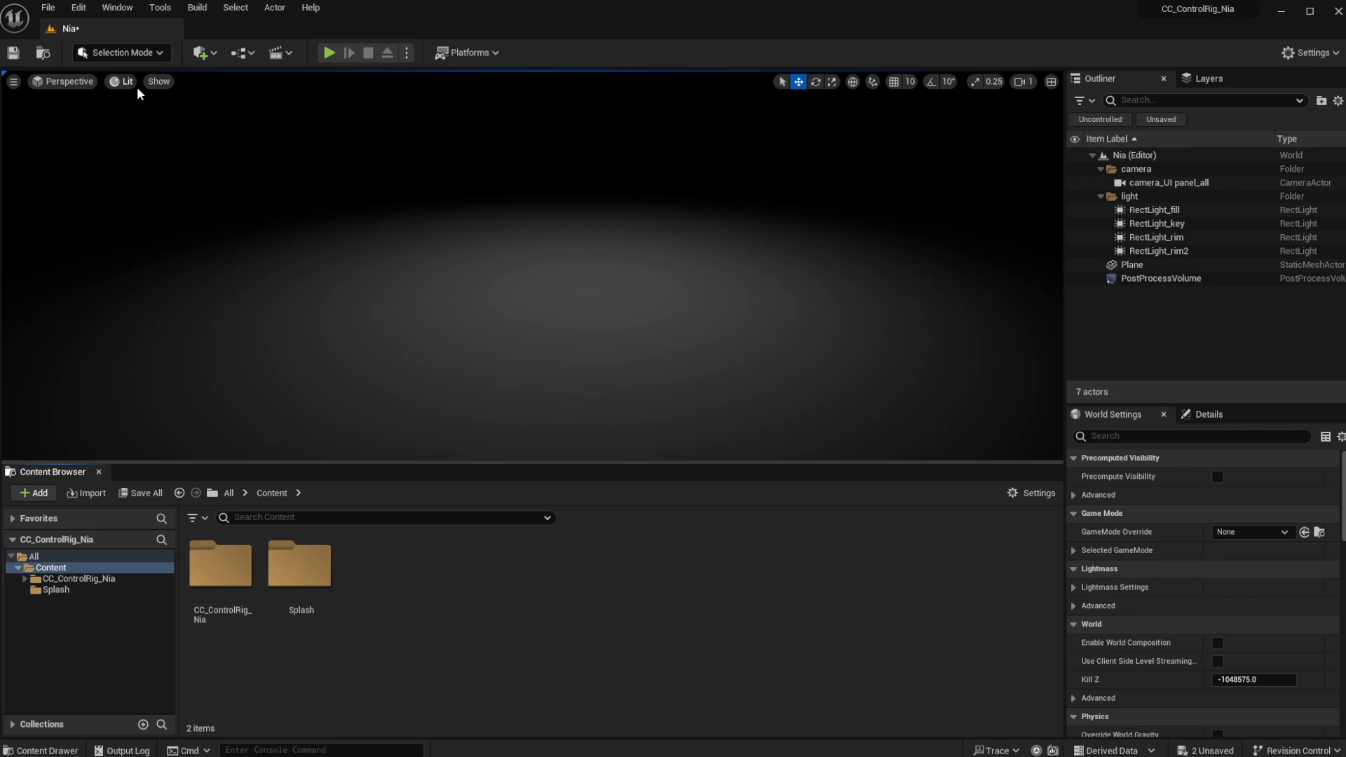
pyautogui.moveTo(105, 29)
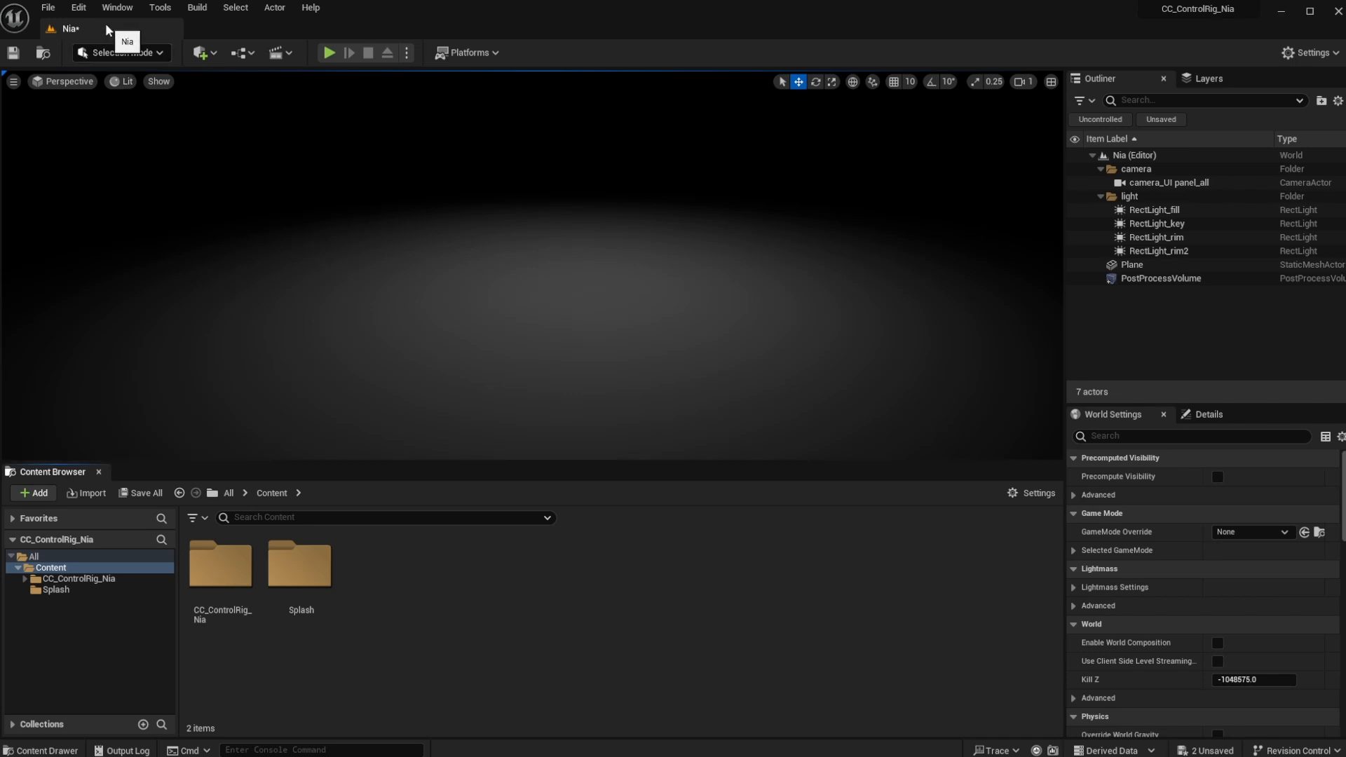
# - Enable the Character Creator UE Control Rig plugin via Edit > Plugins, searching 'charac'
pyautogui.click(79, 7)
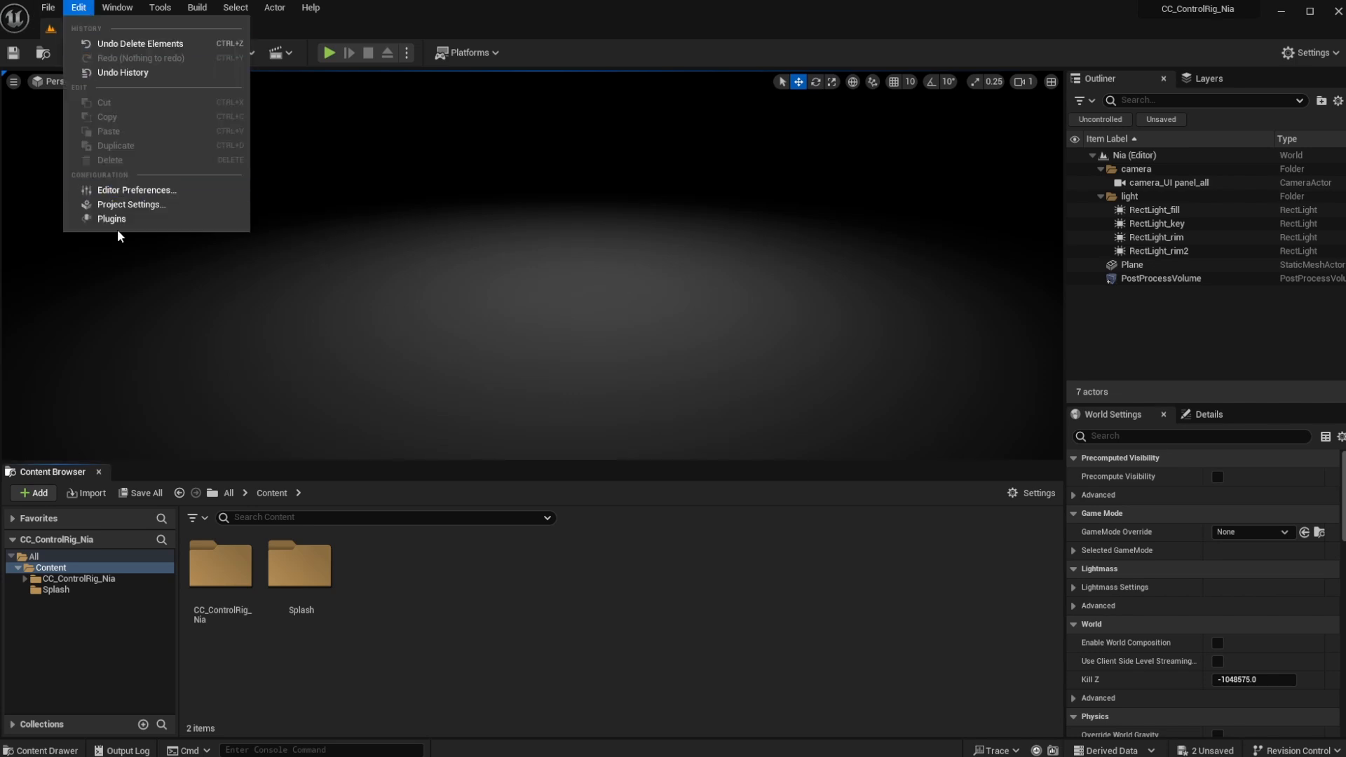
pyautogui.click(111, 219)
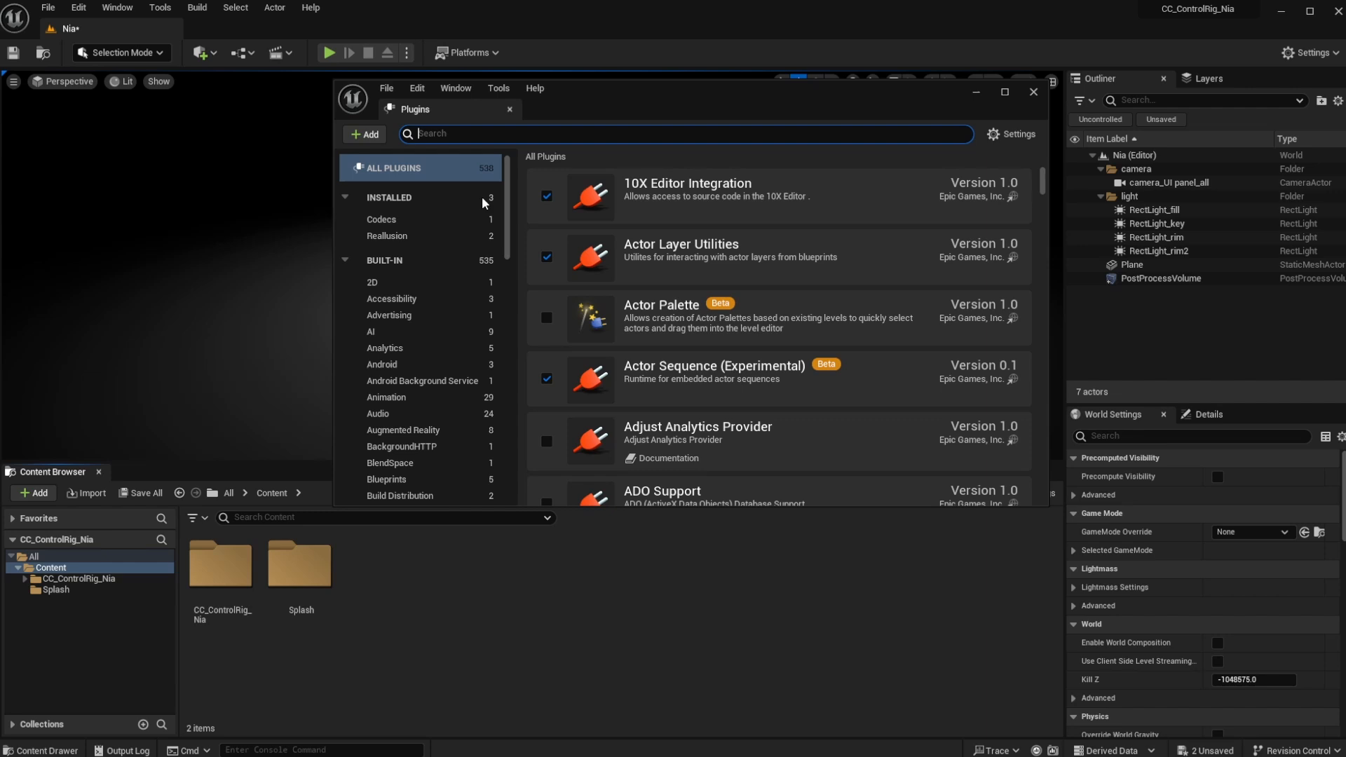
pyautogui.write('charac')
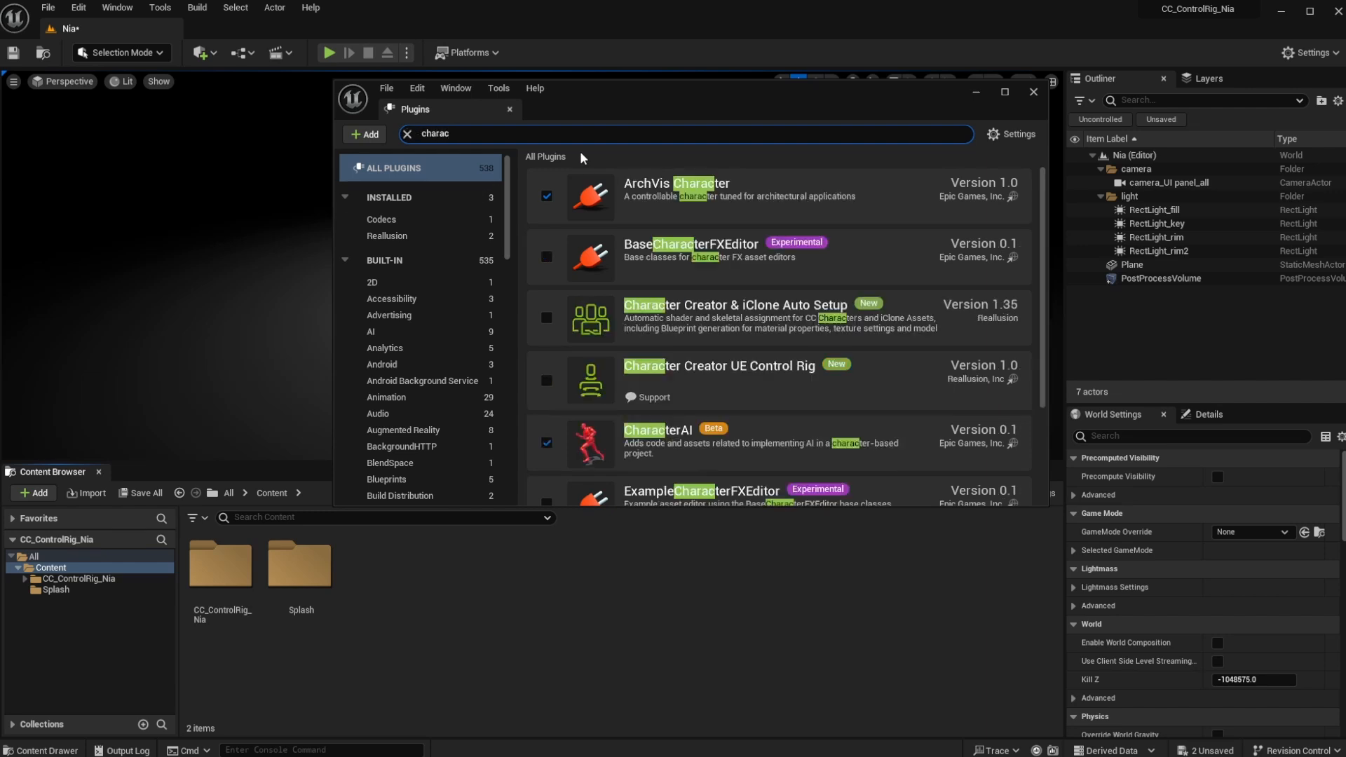
pyautogui.moveTo(547, 391)
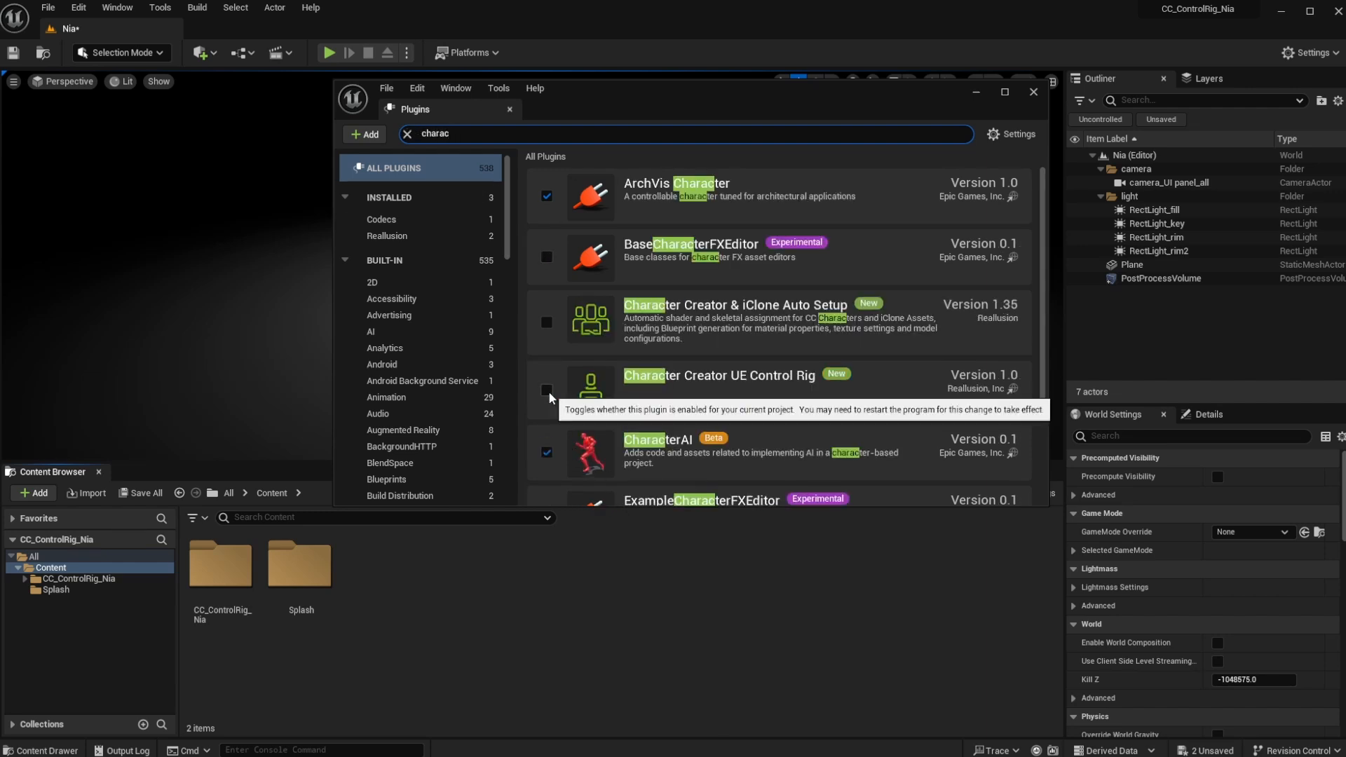
pyautogui.click(545, 392)
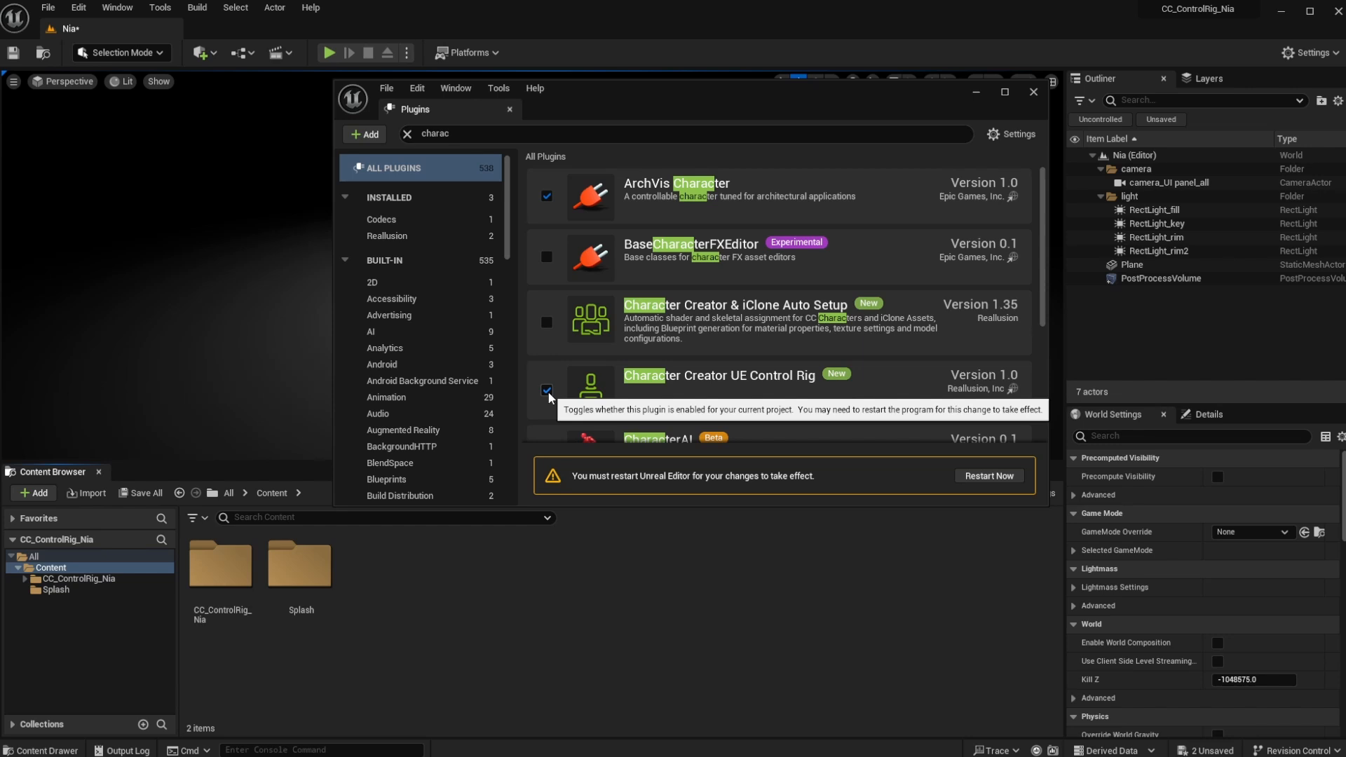
pyautogui.moveTo(579, 336)
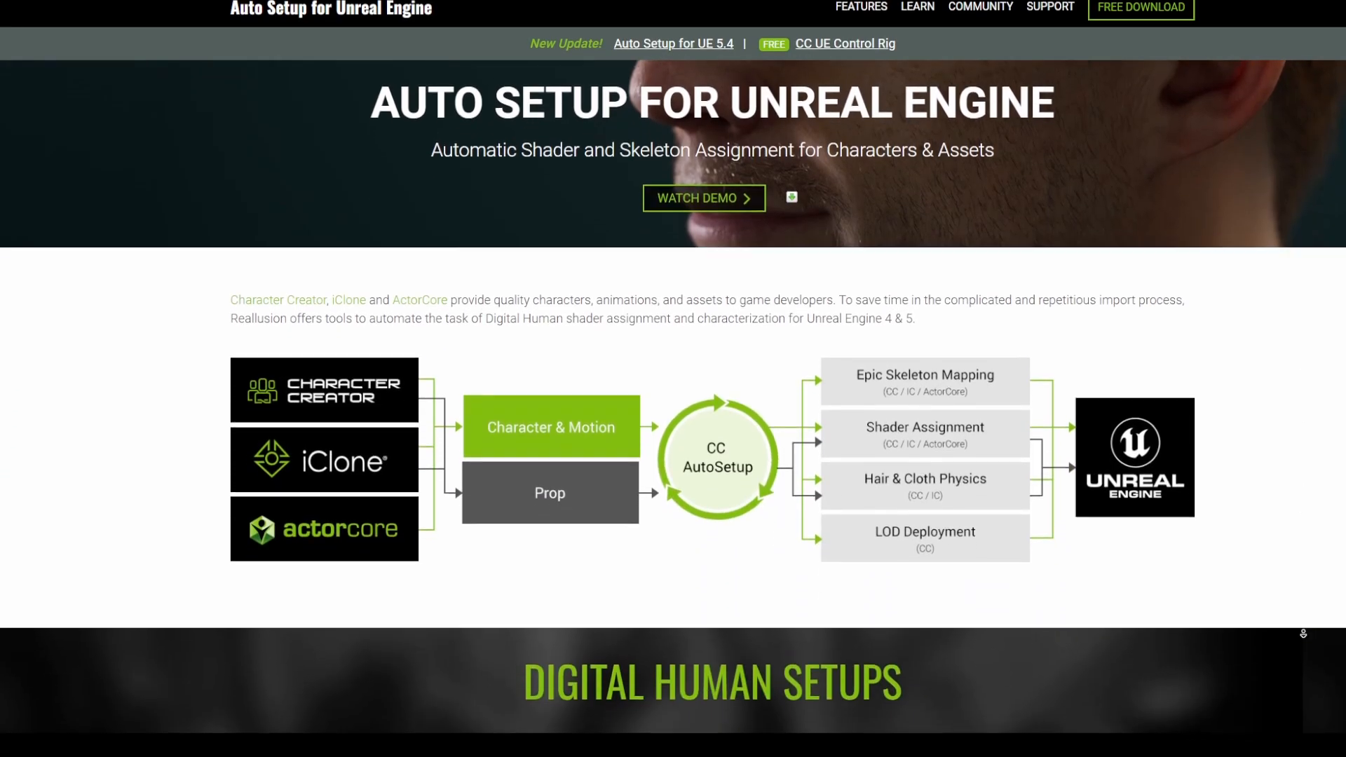
# - Scroll the Auto Setup for Unreal Engine page to the Material & Shader Adjustment section
pyautogui.scroll(-3)
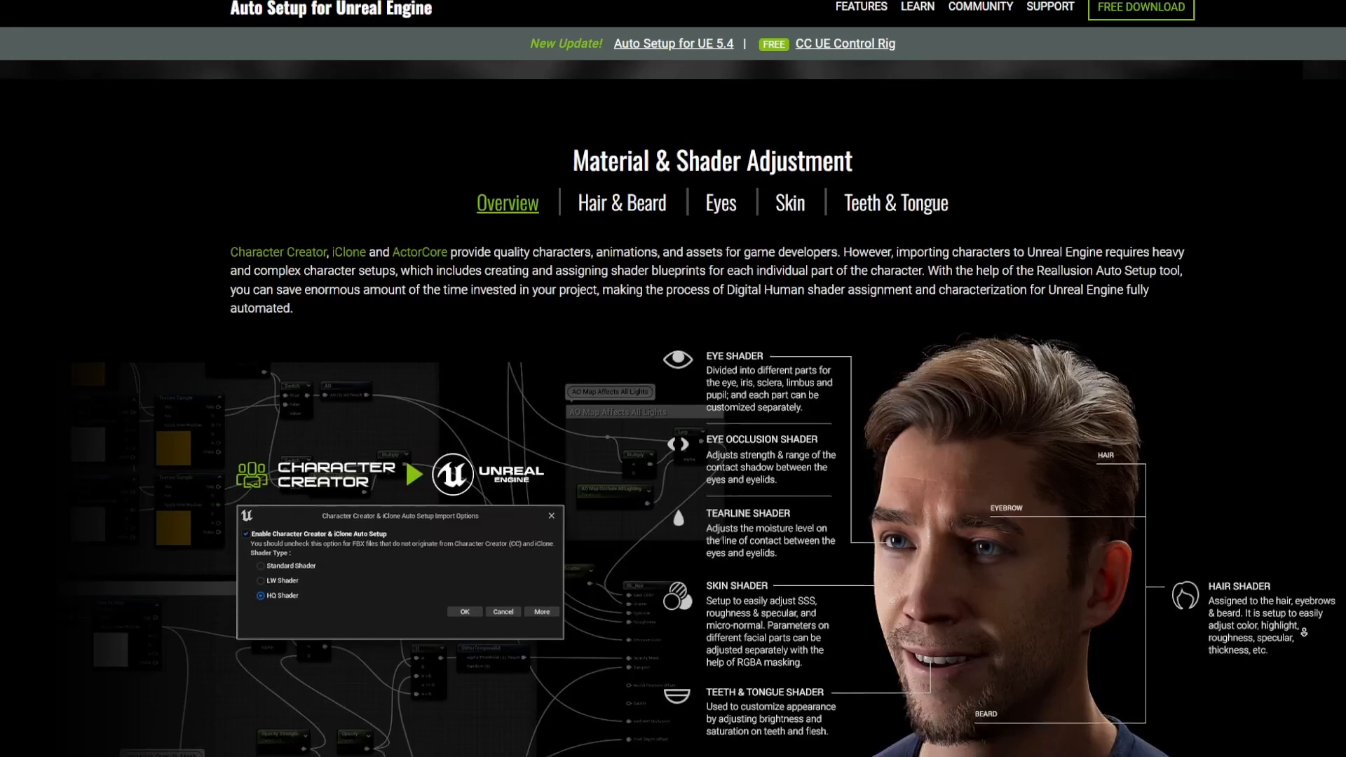
pyautogui.scroll(-3)
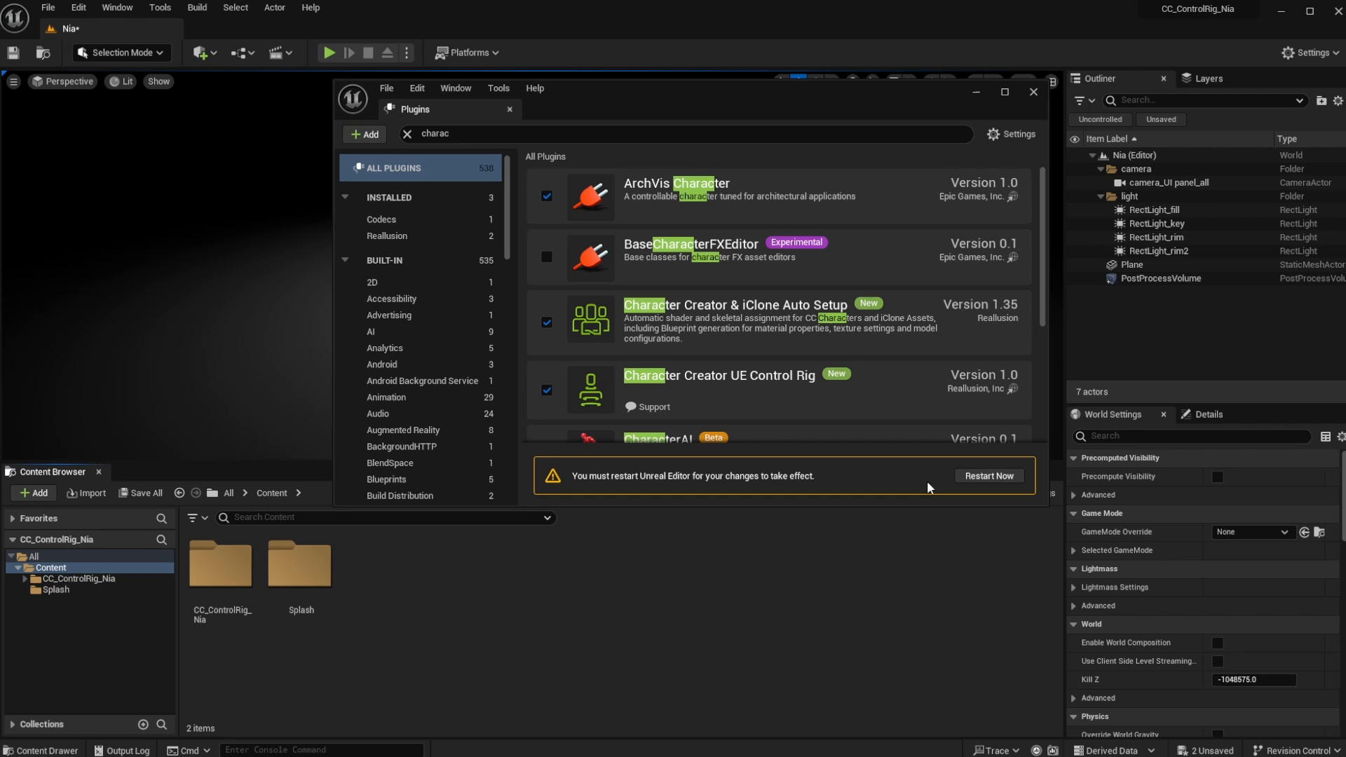
# - Restart the editor, then import Nia.Fbx into the Tutorial folder with Import All
pyautogui.click(987, 475)
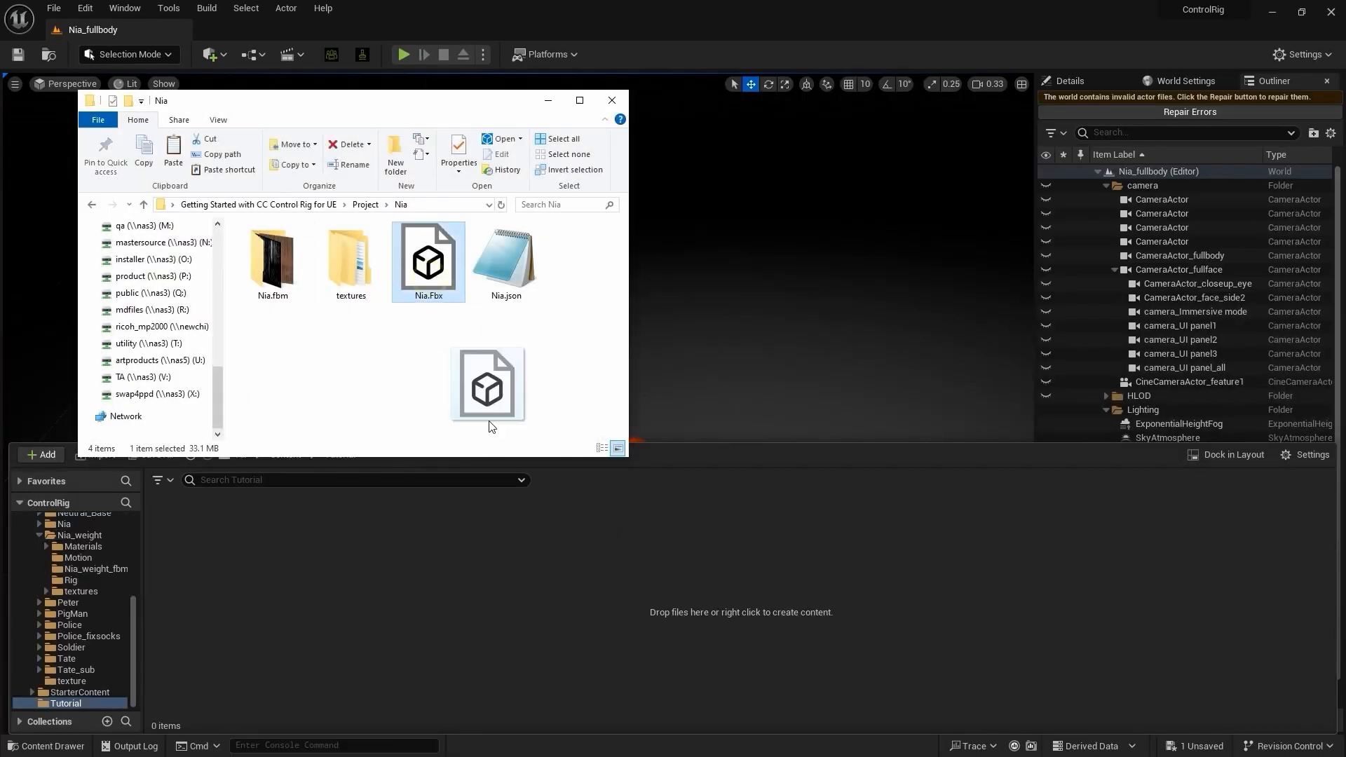
pyautogui.click(612, 100)
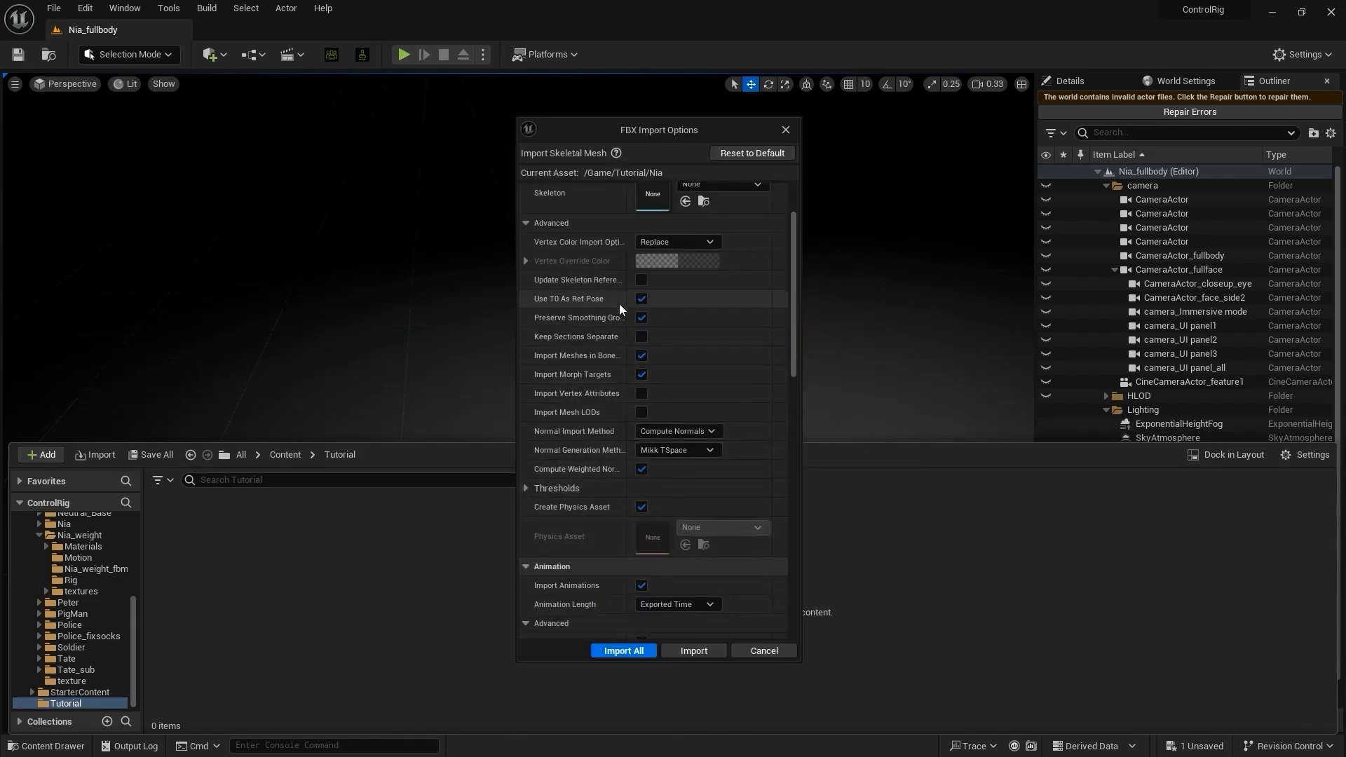
pyautogui.click(623, 649)
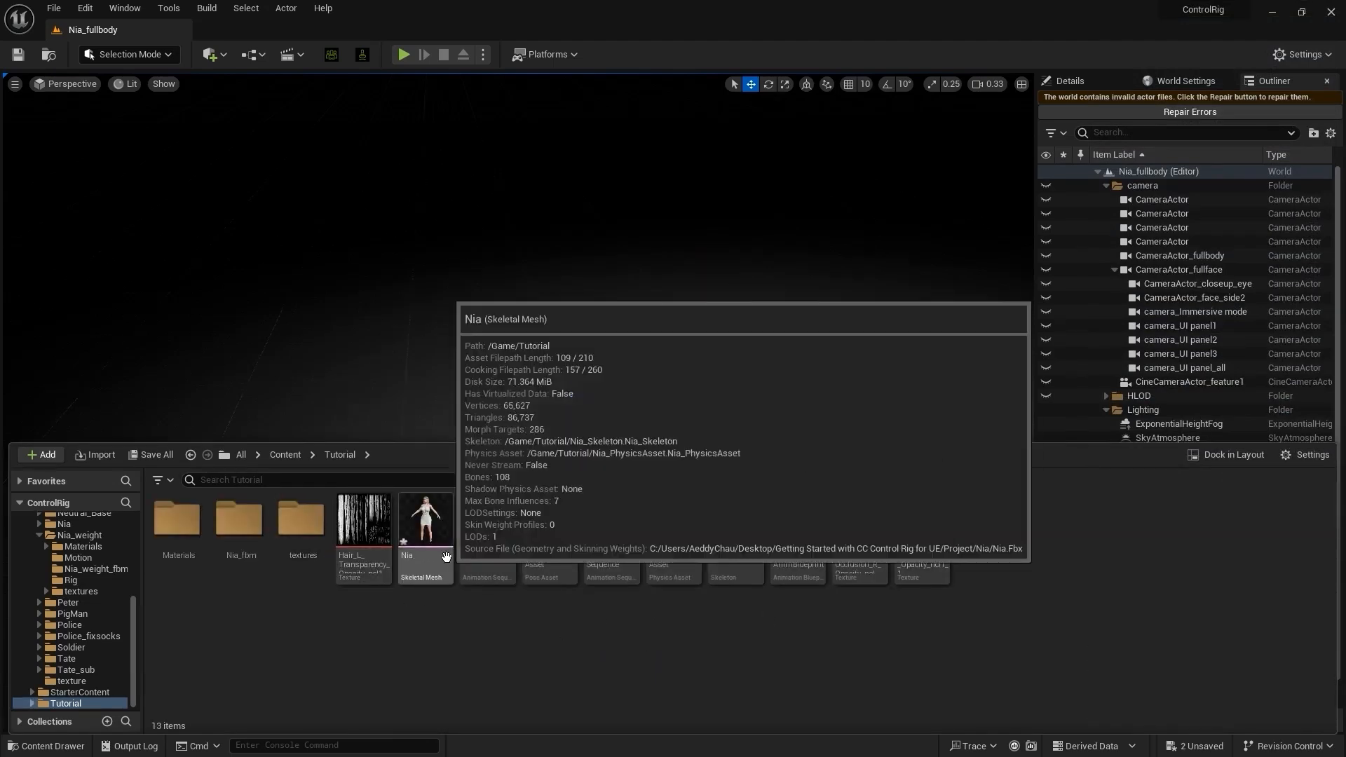
# - Create a CC Control Rig from the Nia skeletal mesh's context actions
pyautogui.rightClick(422, 523)
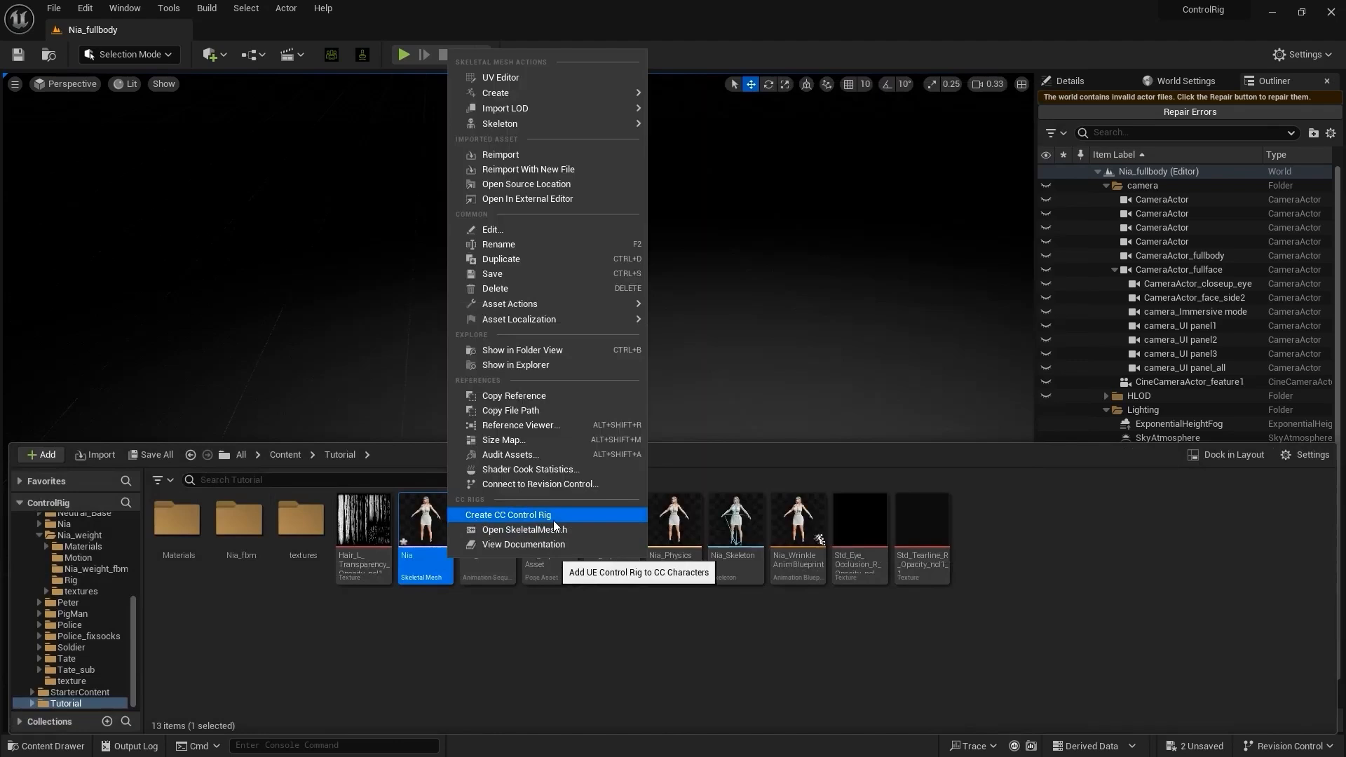
pyautogui.click(507, 515)
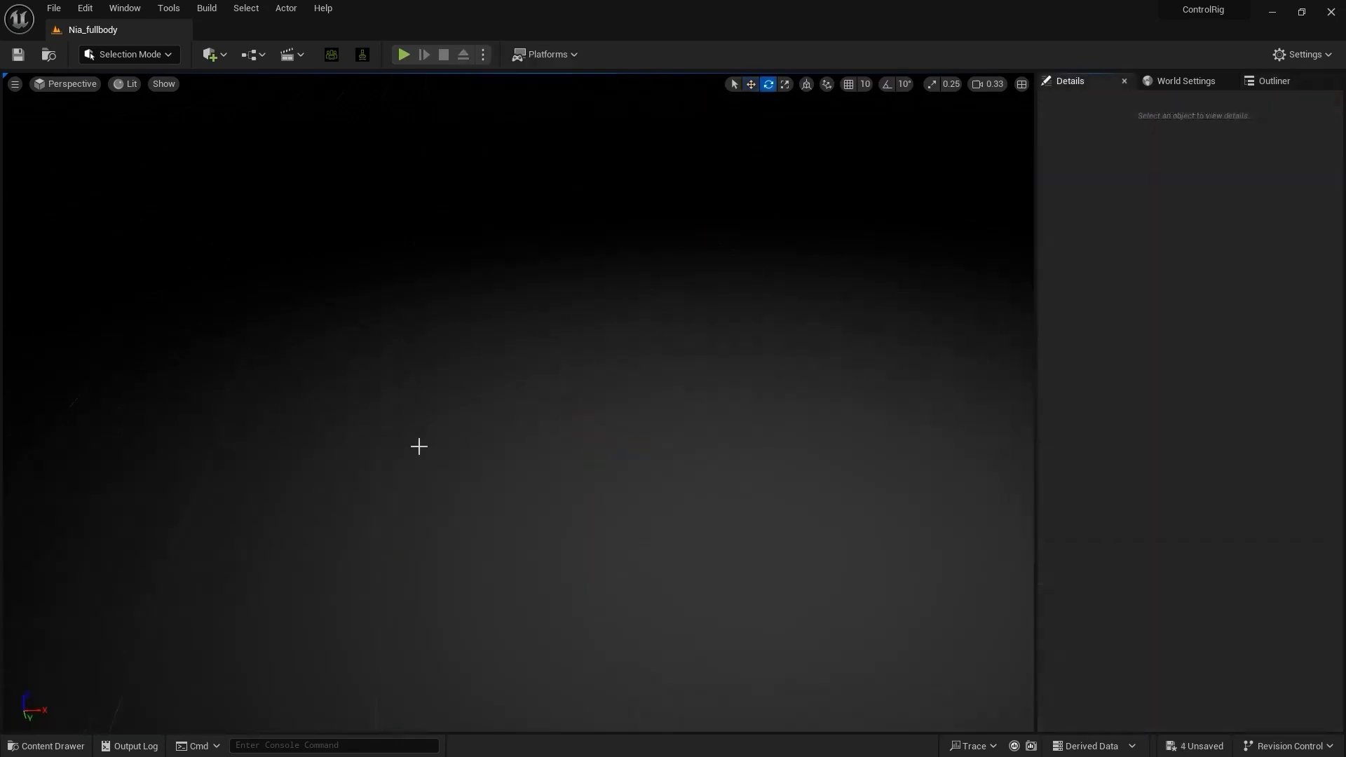
pyautogui.click(51, 744)
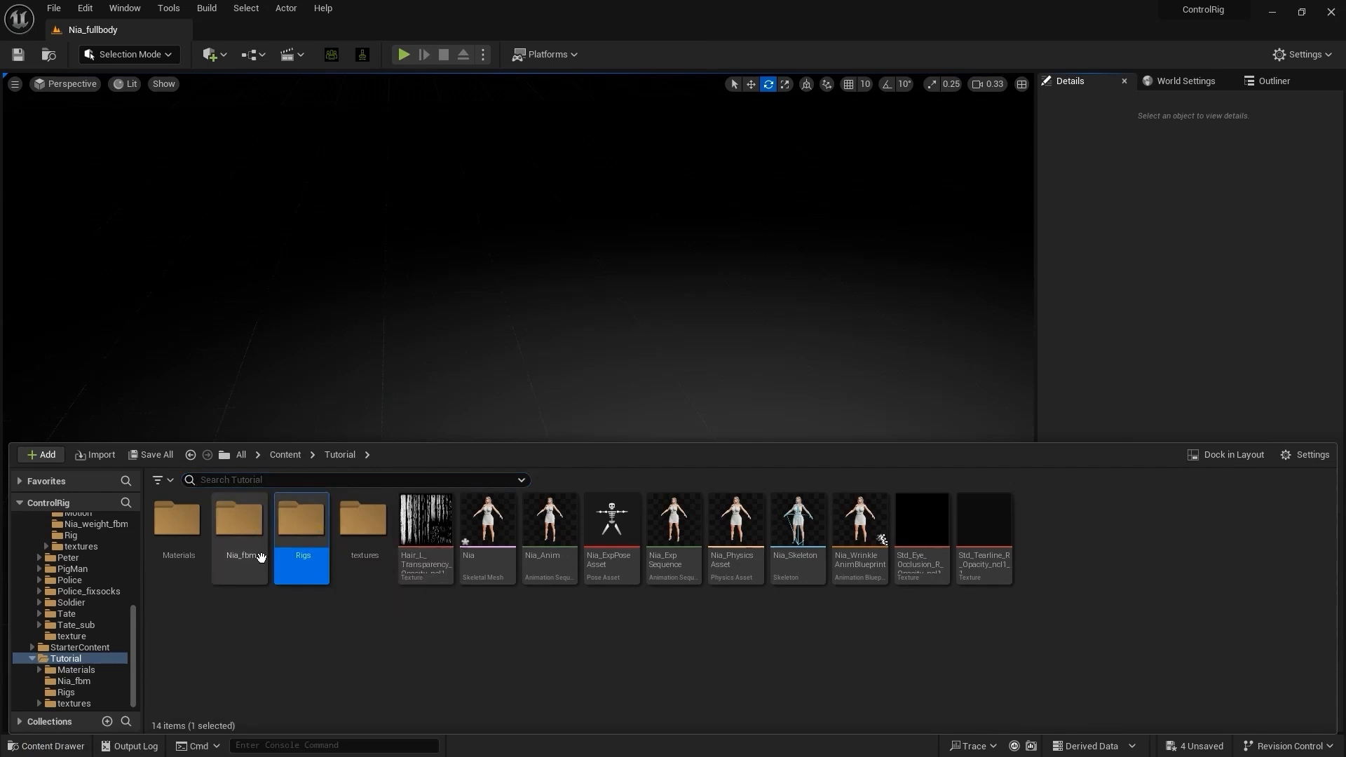
# - Open the generated Rigs folder and place CC_Rig_BP in the level viewport
pyautogui.doubleClick(301, 519)
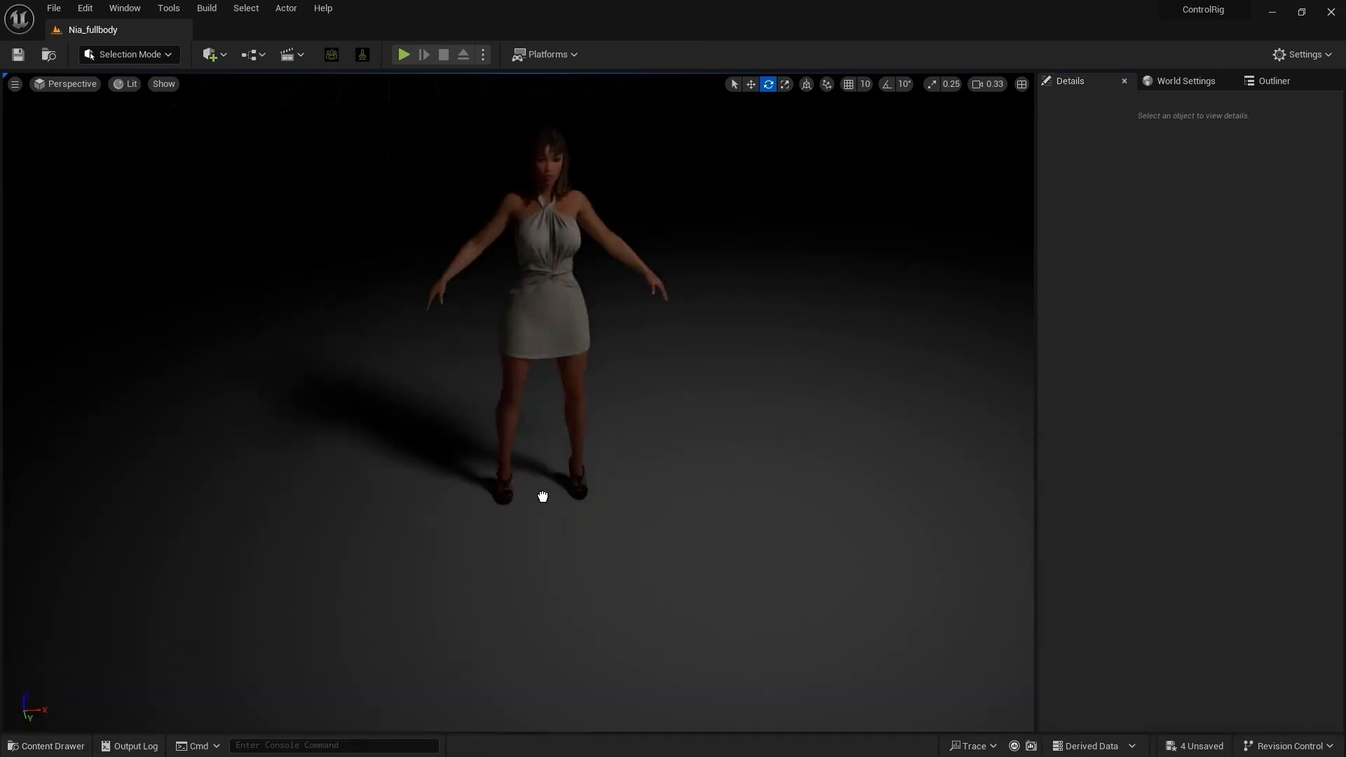
pyautogui.click(533, 300)
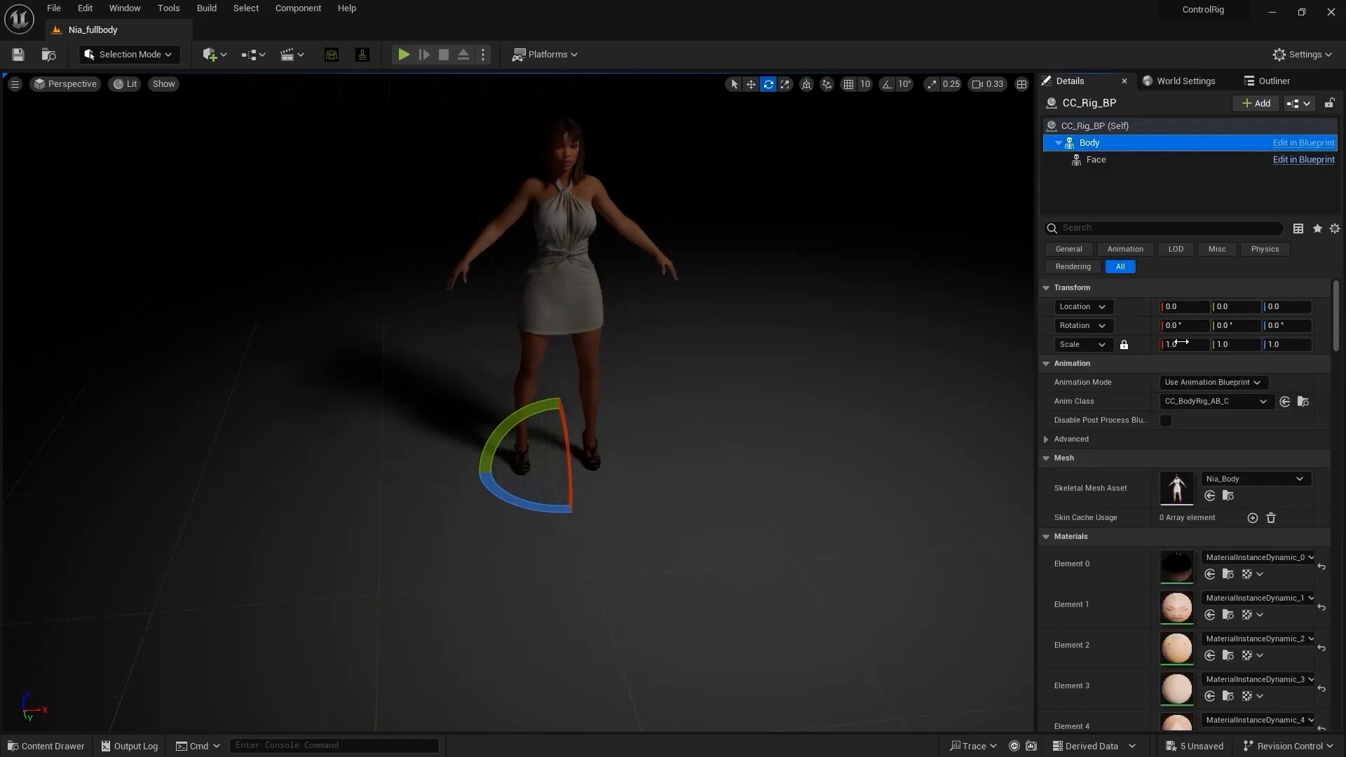
pyautogui.write('chan')
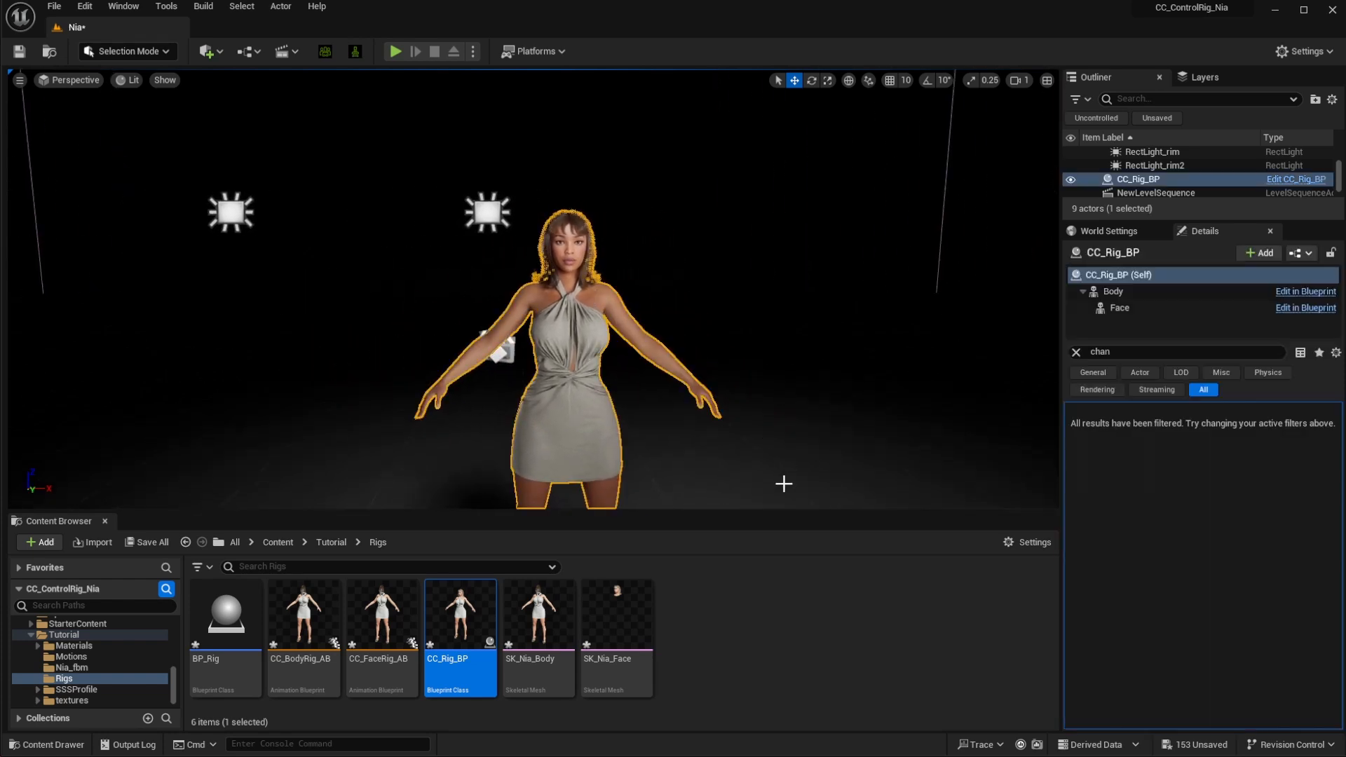
# - Add a new level sequence saved in the Tutorial/Seq folder and open it in Sequencer
pyautogui.click(297, 52)
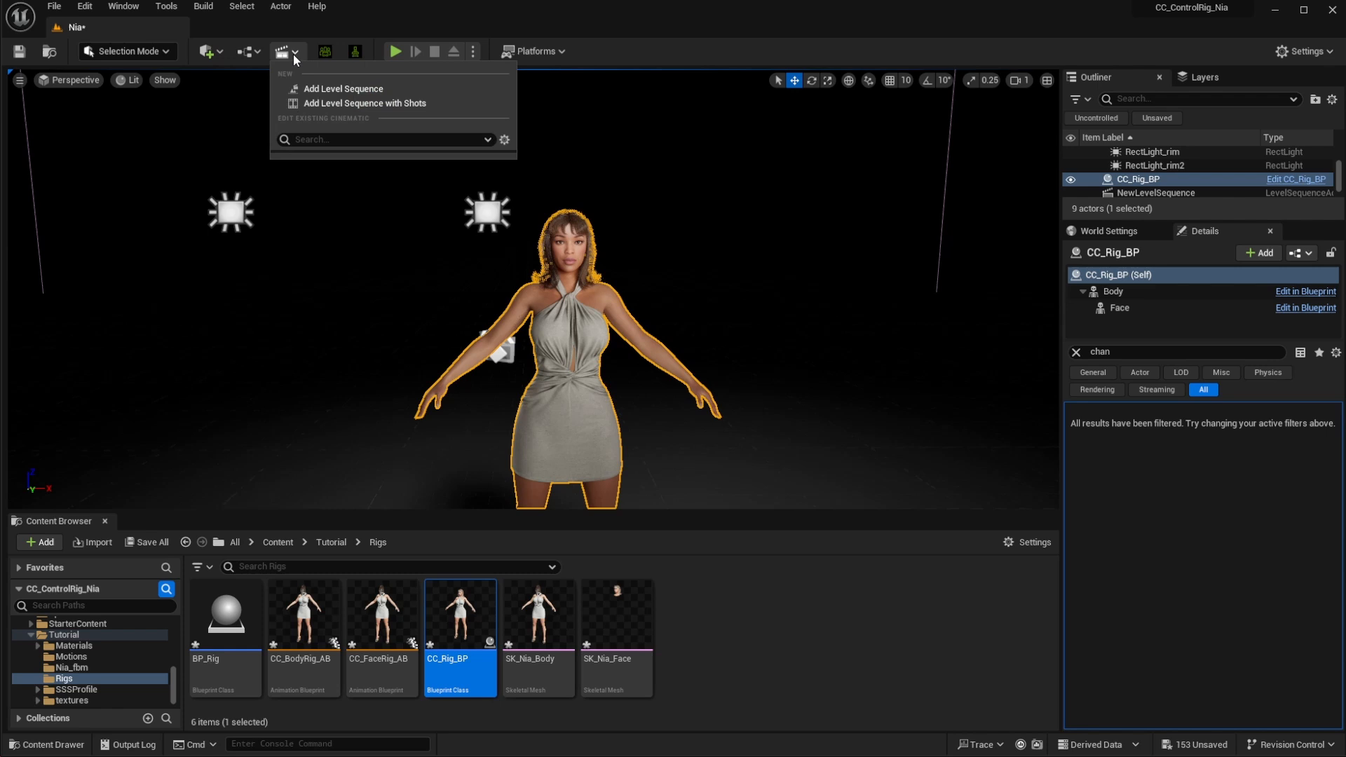
pyautogui.click(342, 88)
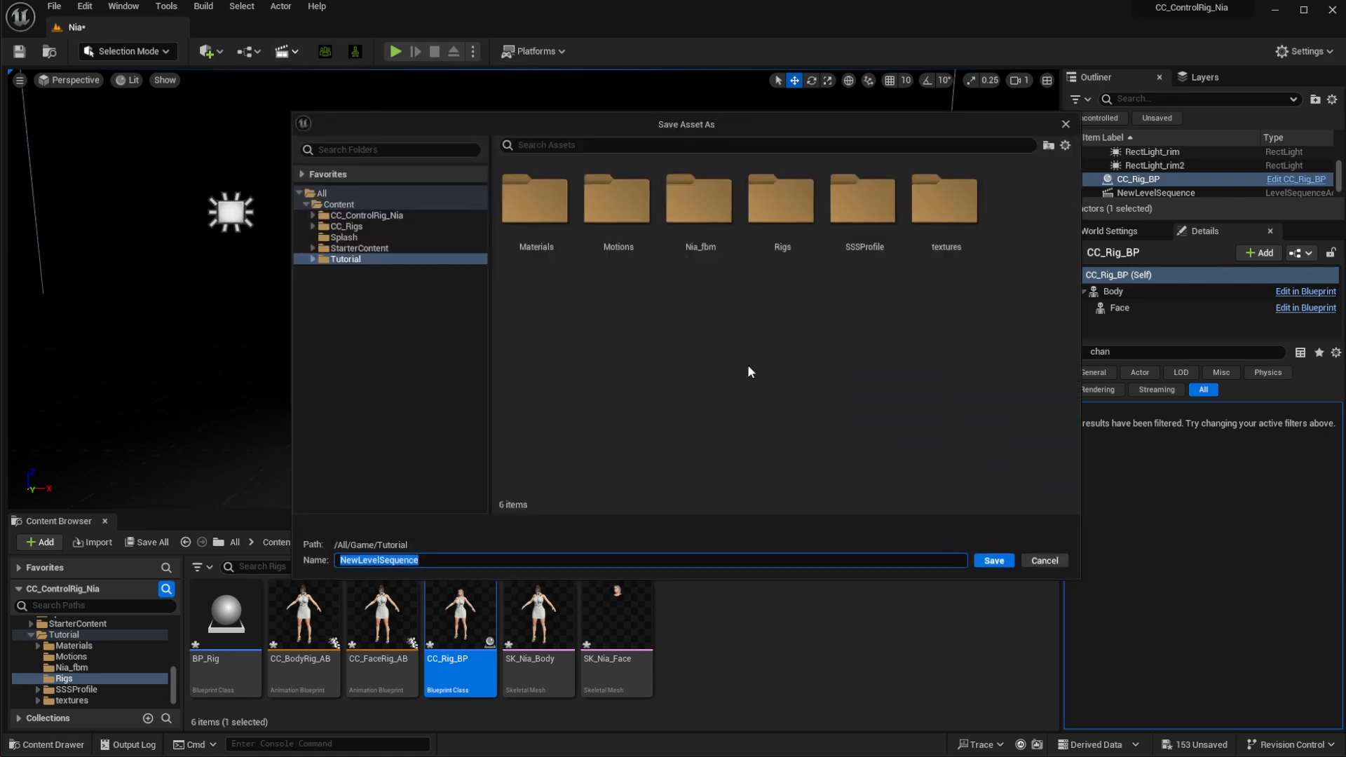
pyautogui.click(993, 559)
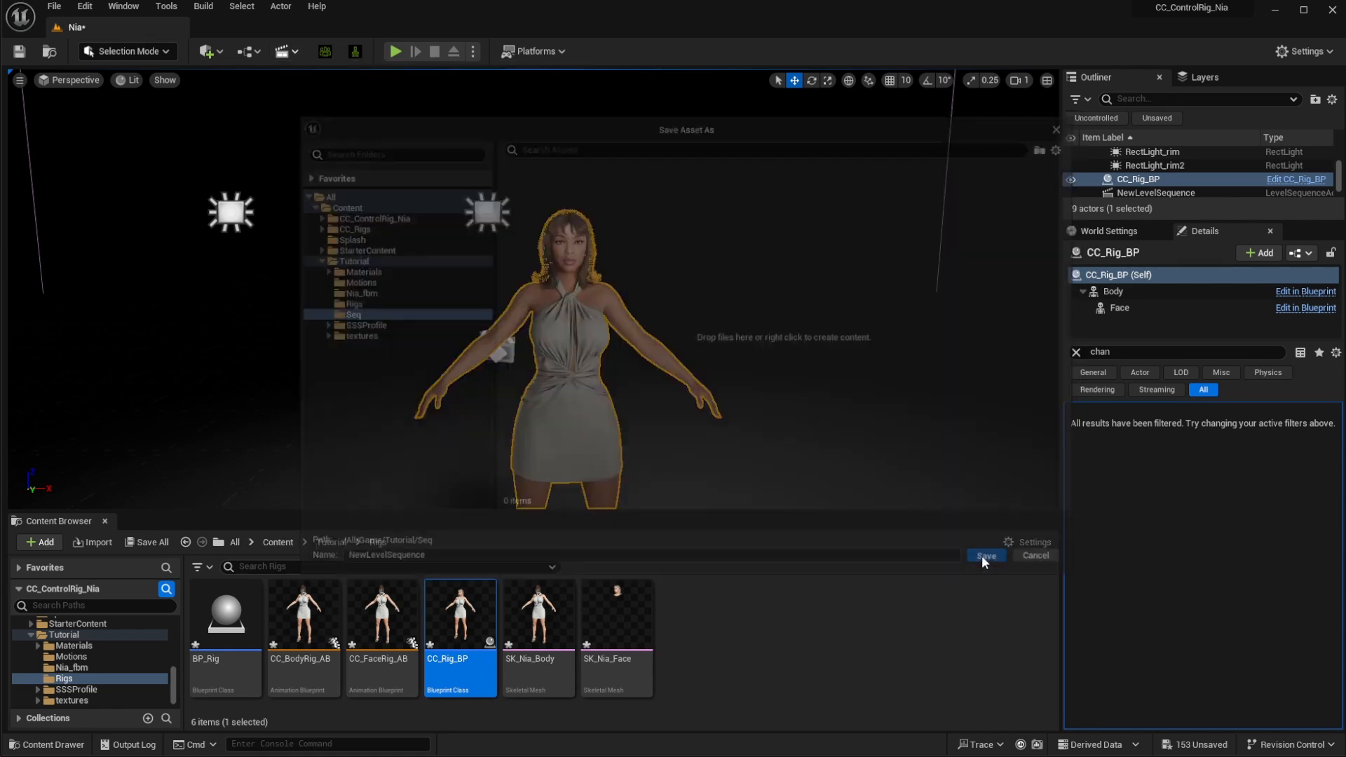
pyautogui.click(984, 555)
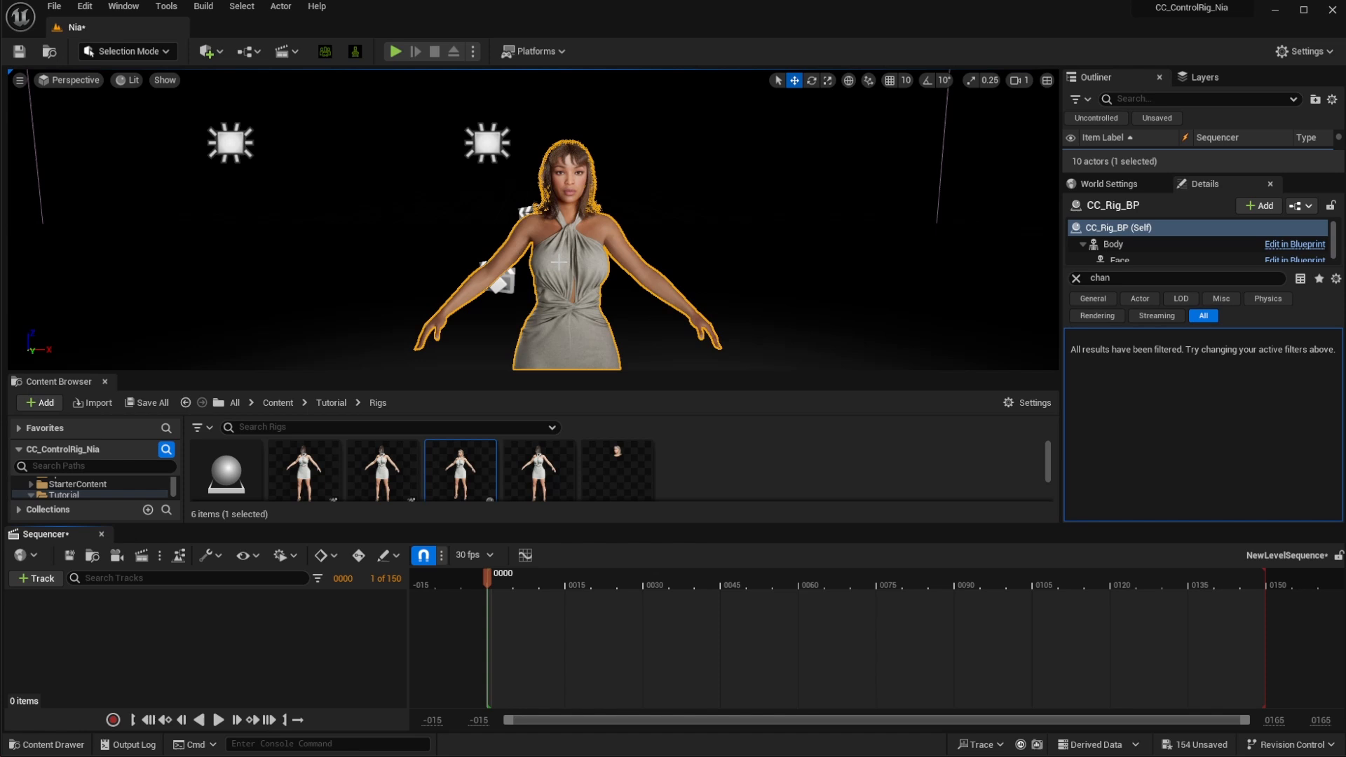
pyautogui.click(33, 578)
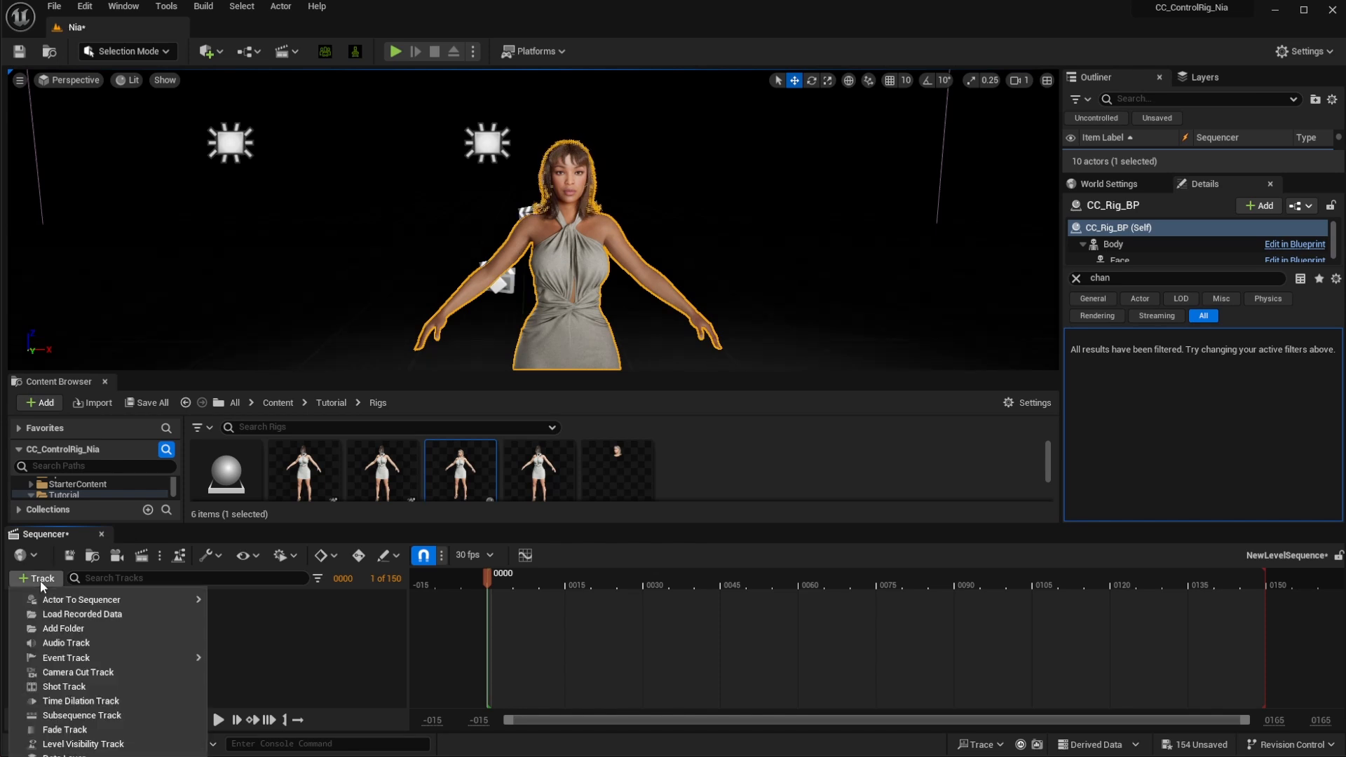
# - Add CC_Rig_BP as an actor to the sequence, creating its Body and Face control rig tracks
pyautogui.click(81, 599)
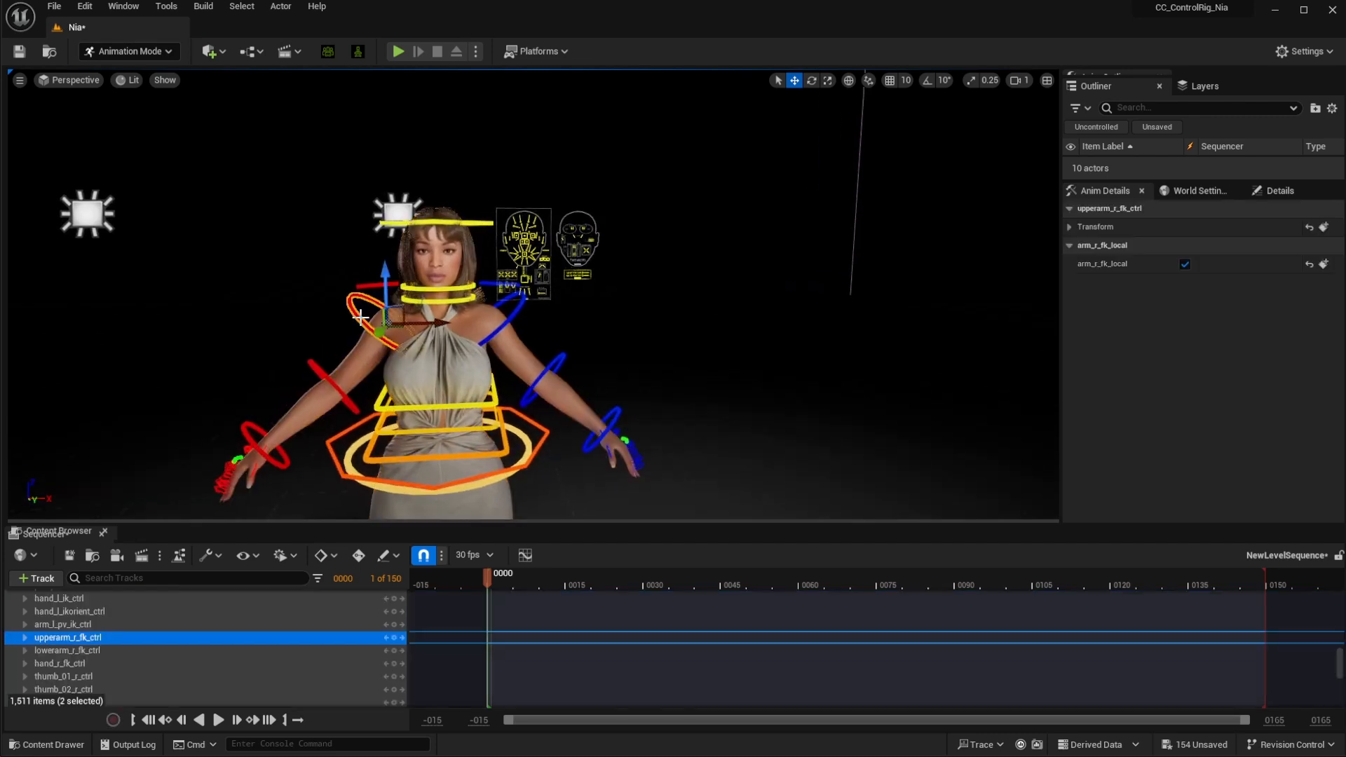
pyautogui.click(812, 80)
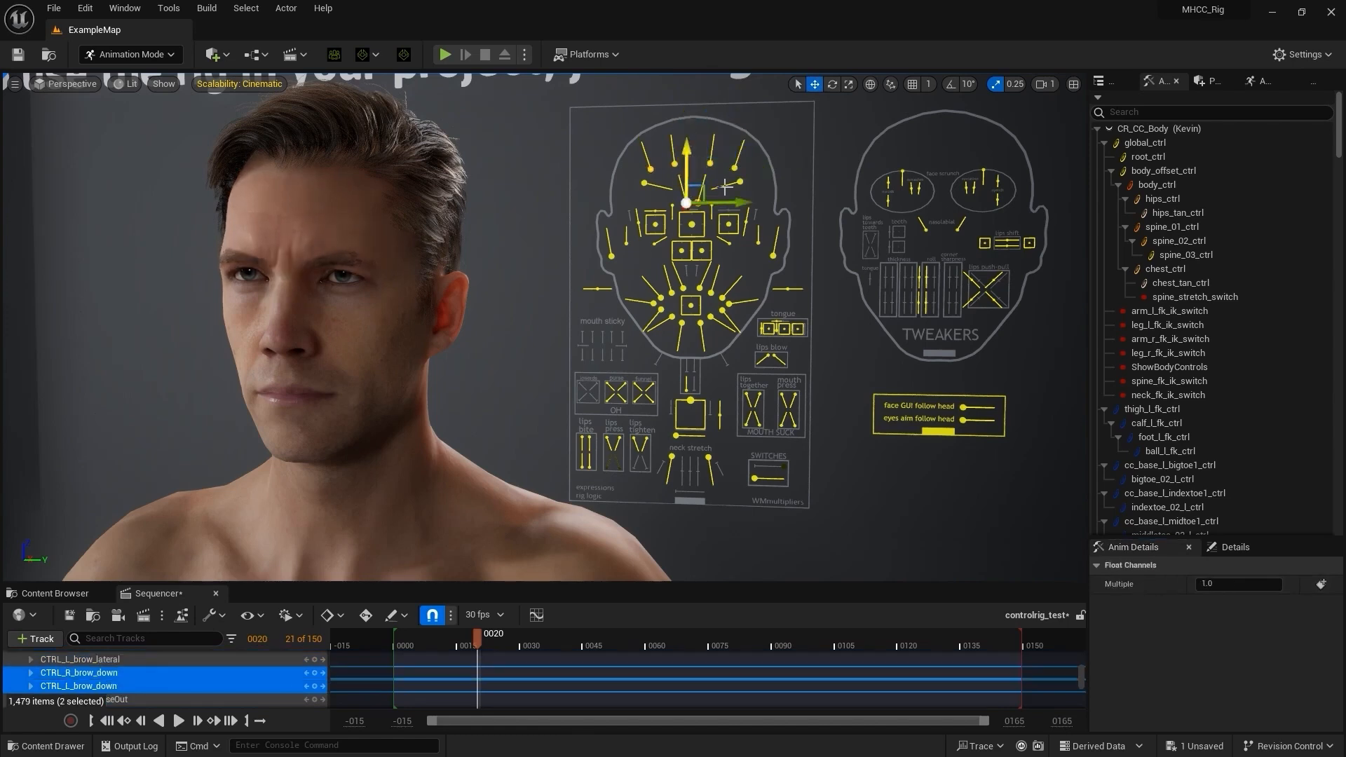
# - Select the body controls and start creating a new control rig pose named Pose01
pyautogui.click(725, 338)
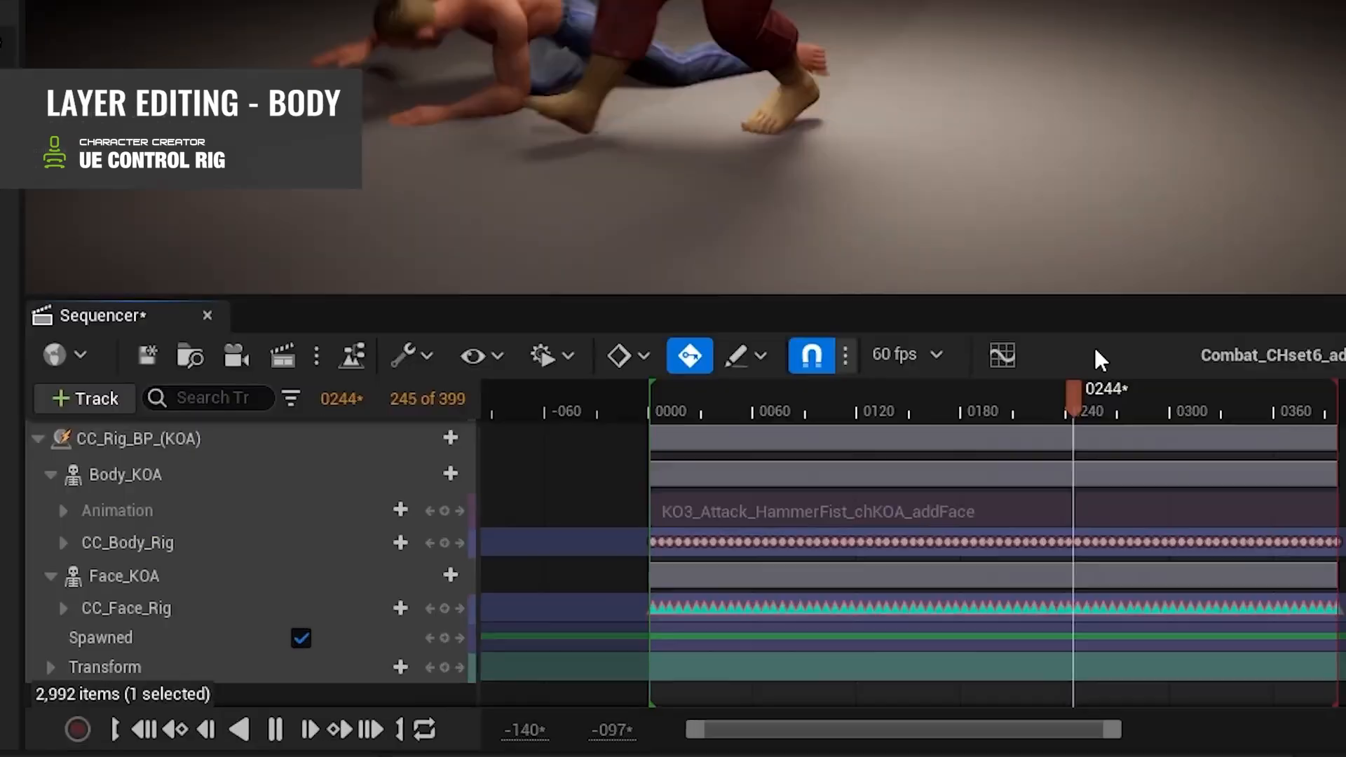
pyautogui.click(125, 591)
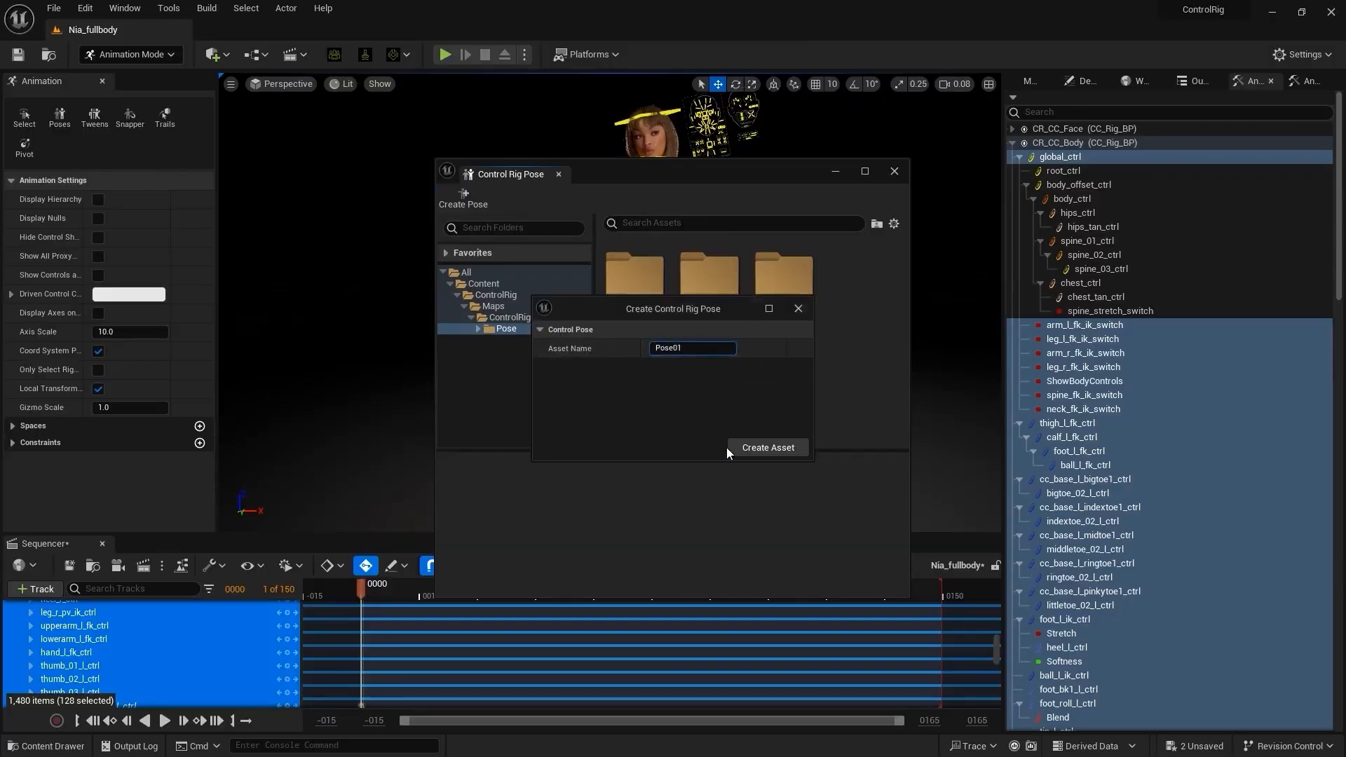
# - Save the body pose as Pose01, then save all facial controls as pose Facial01
pyautogui.click(765, 448)
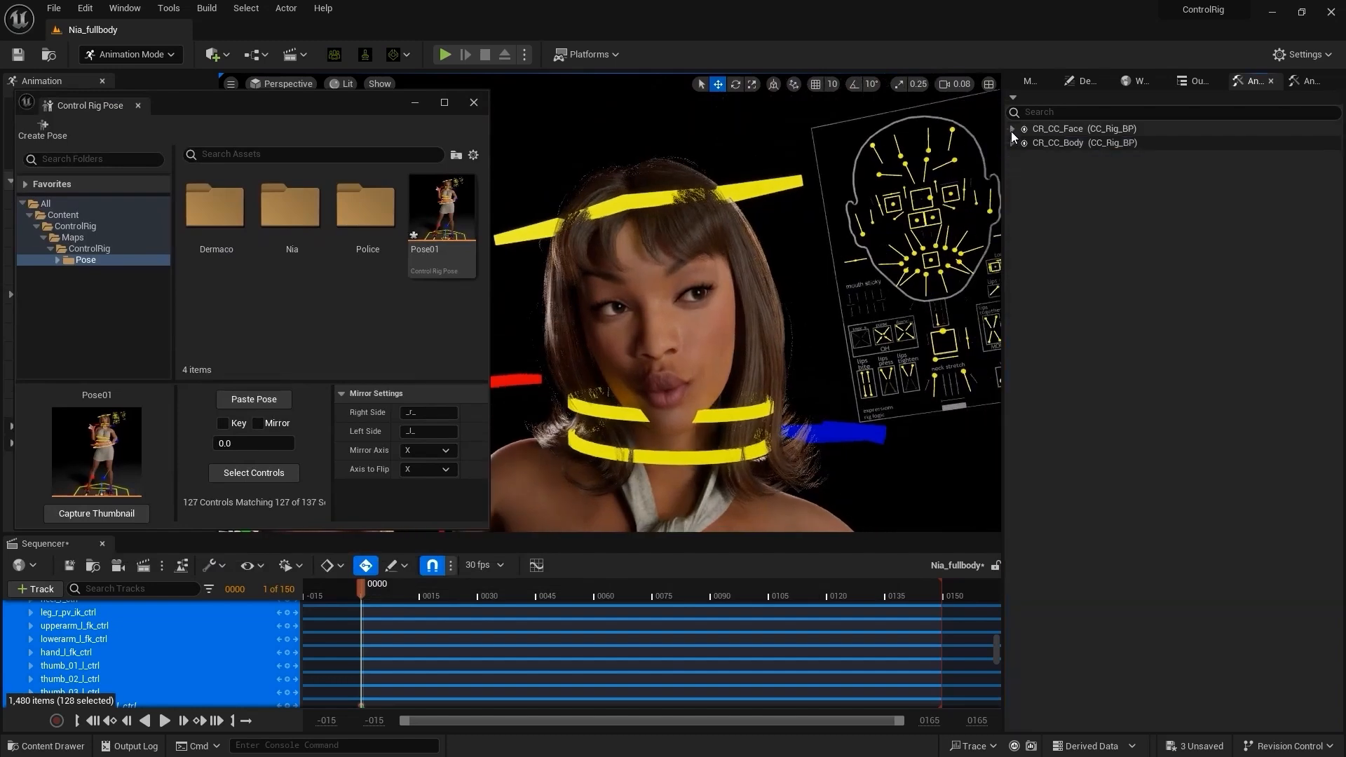
pyautogui.click(1012, 129)
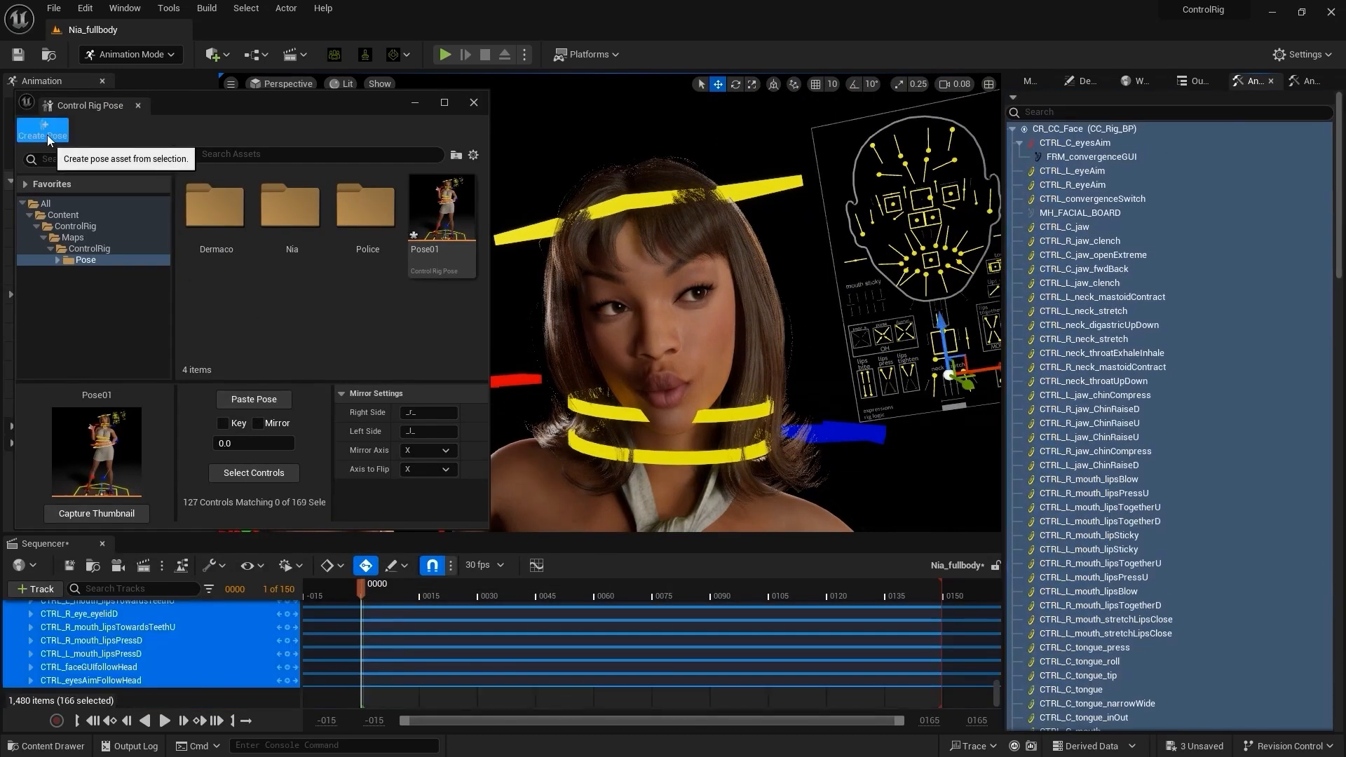
pyautogui.click(38, 132)
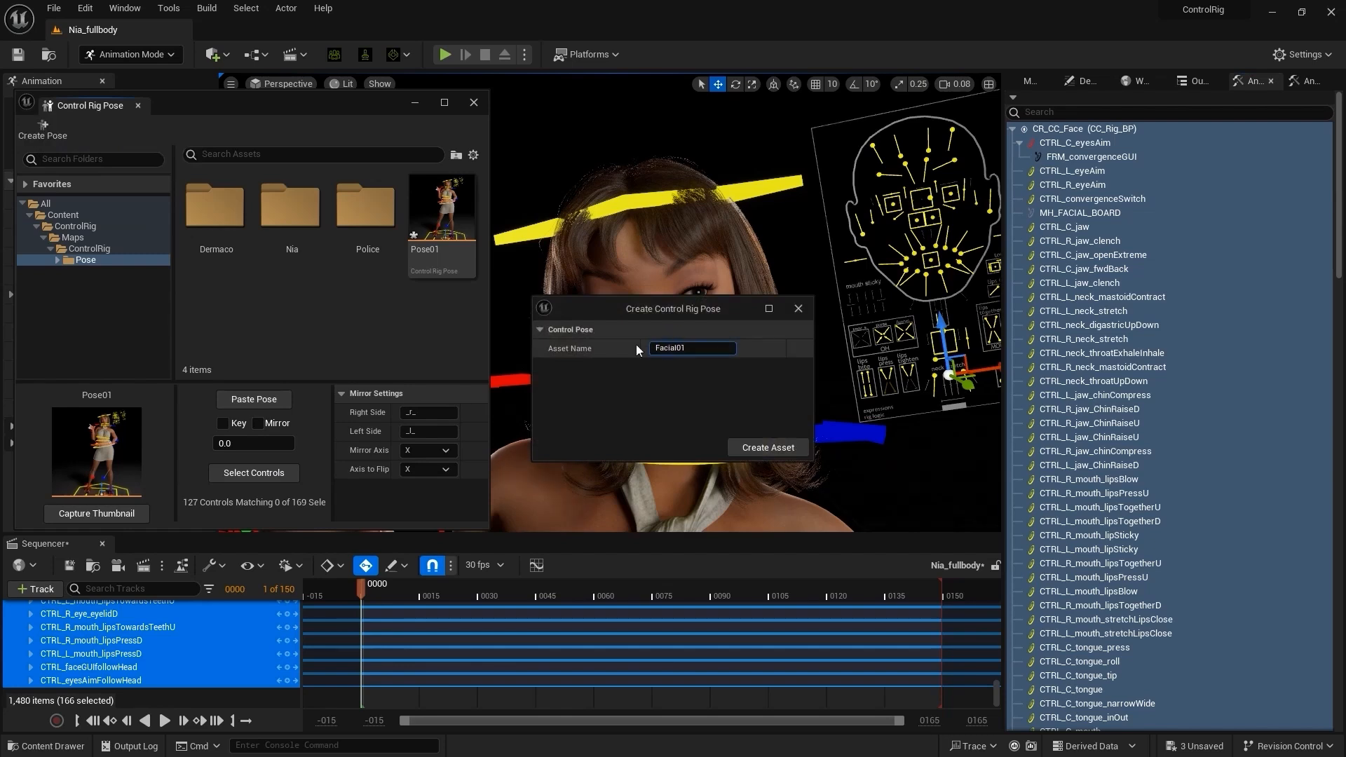
pyautogui.click(766, 448)
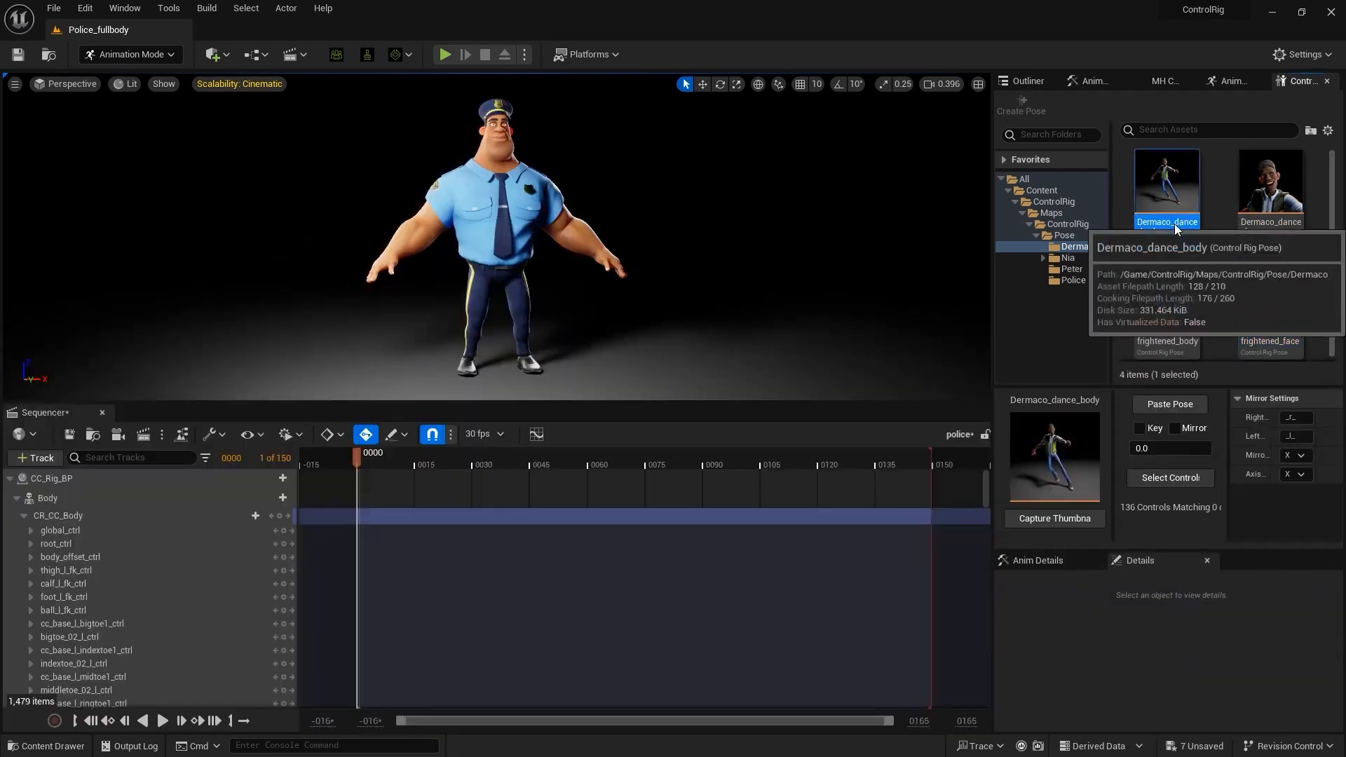
# - Paste the Dermaco dance body and face poses onto the Police_fullbody character
pyautogui.click(1271, 182)
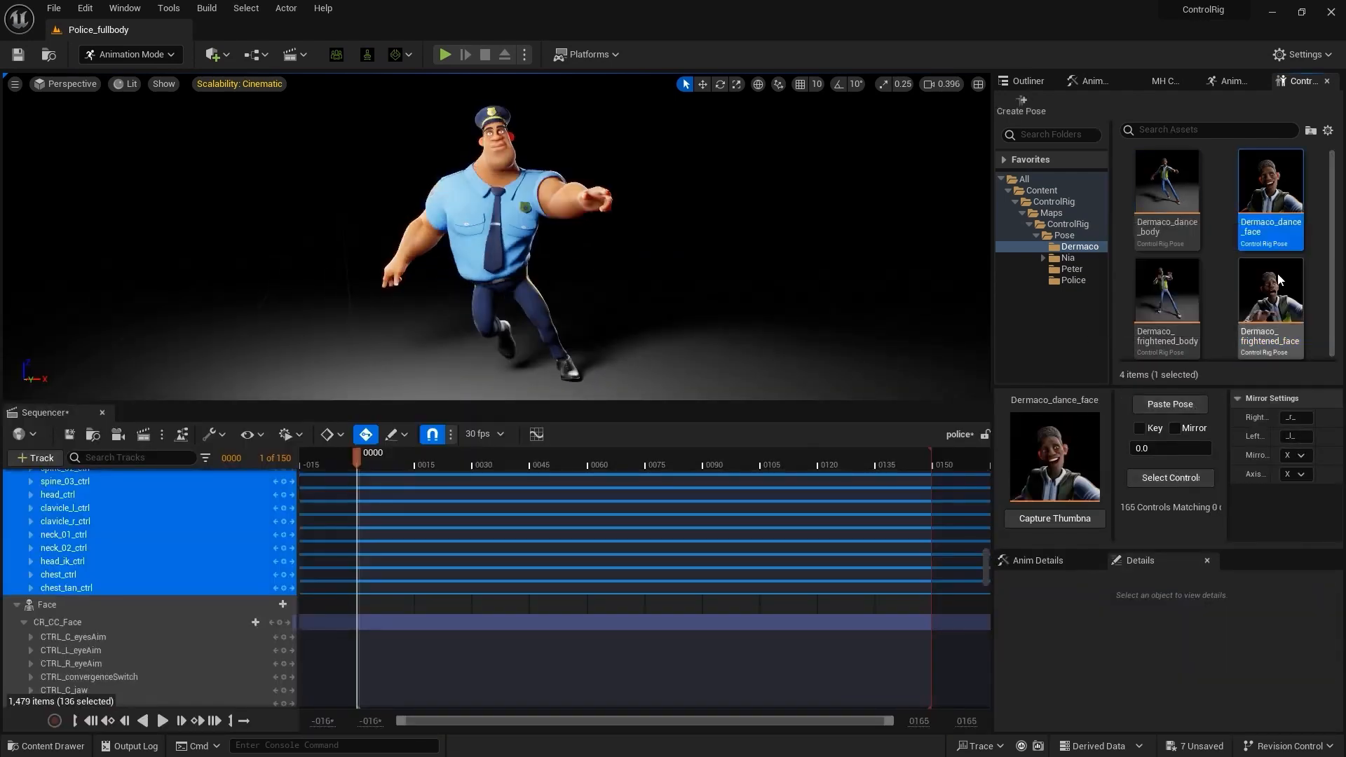
pyautogui.click(1165, 291)
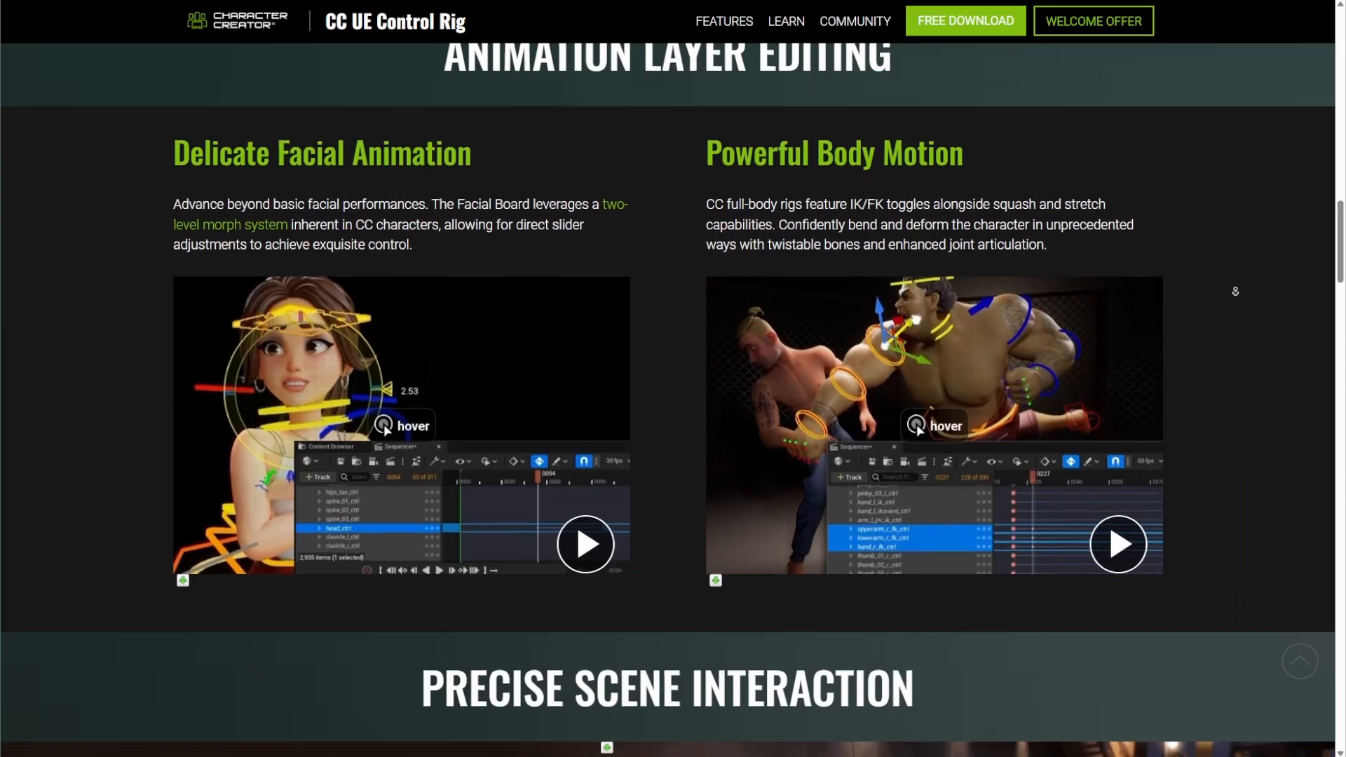
# - Scroll the CC UE Control Rig page through topology, transfer, Download and CC vs. MetaHuman comparison sections
pyautogui.scroll(-3)
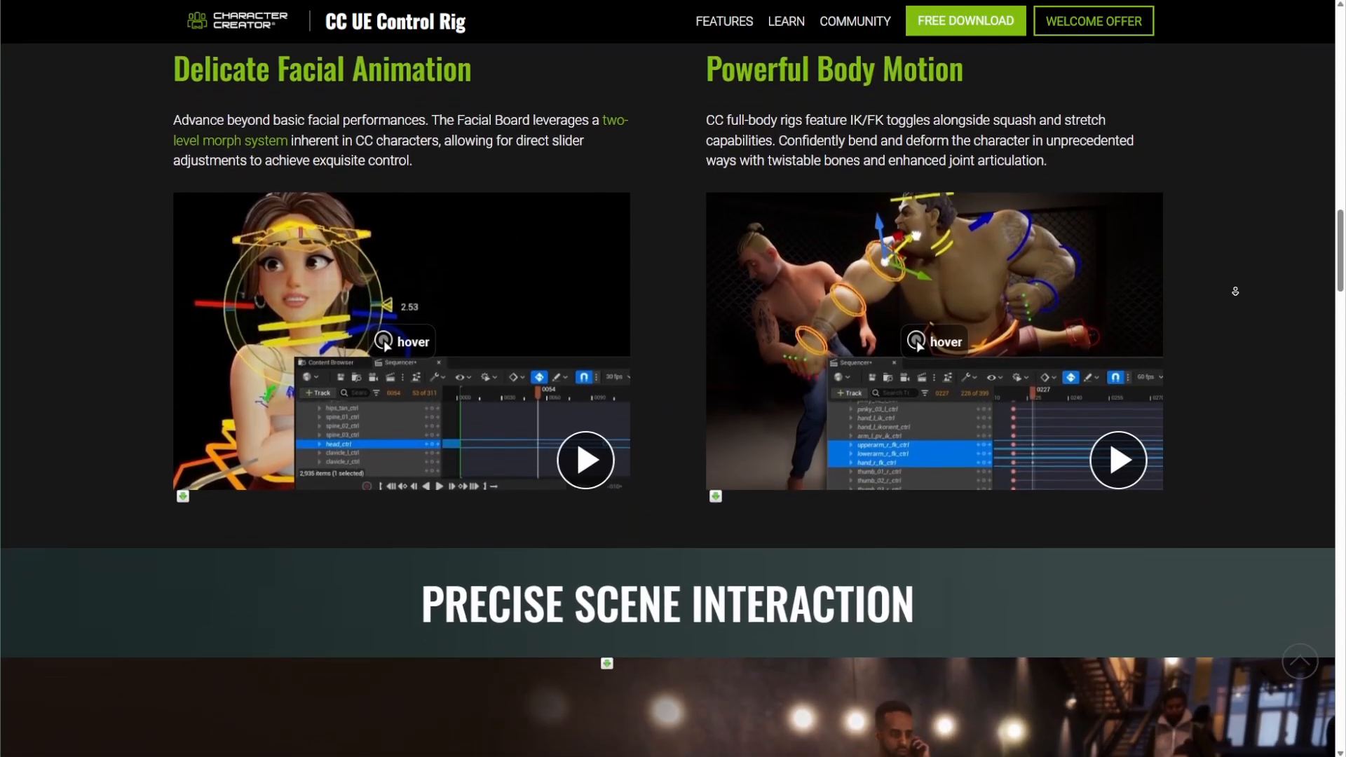
pyautogui.scroll(-3)
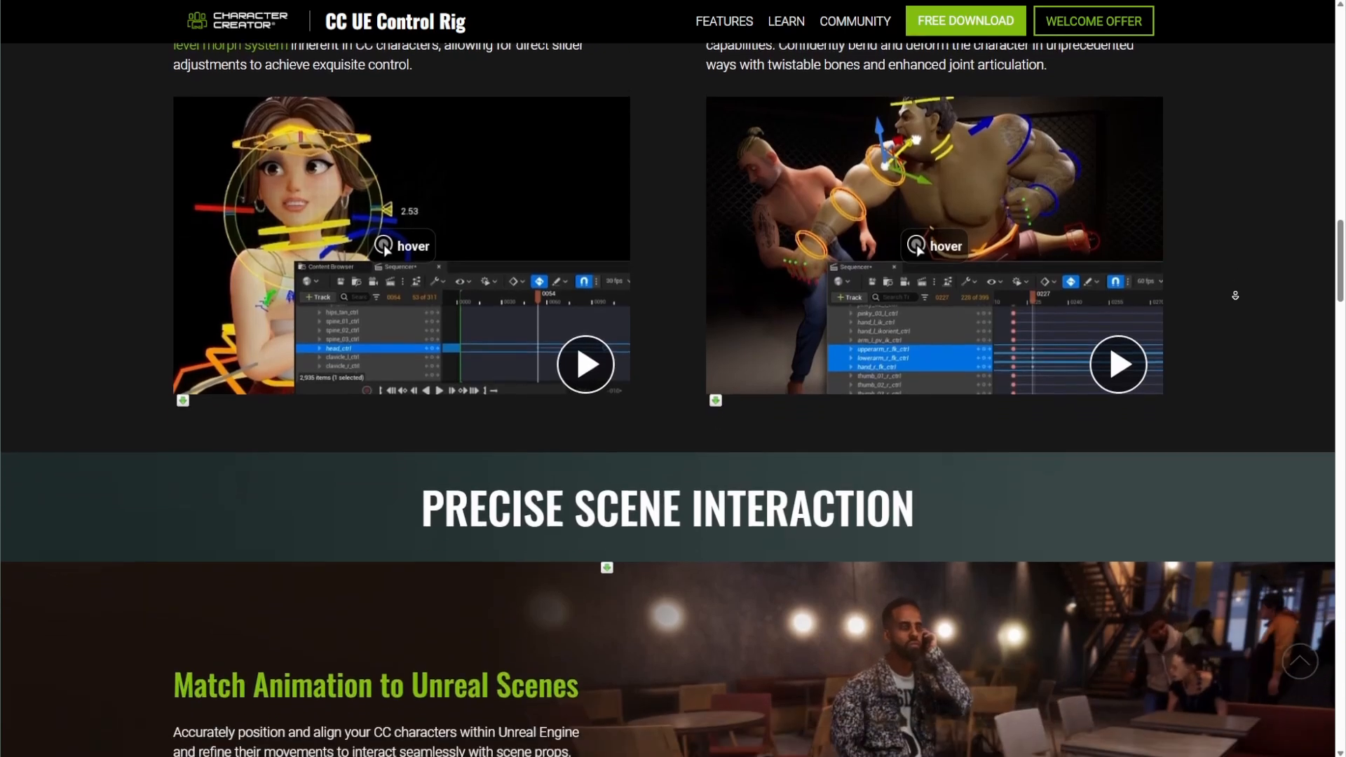
pyautogui.scroll(-3)
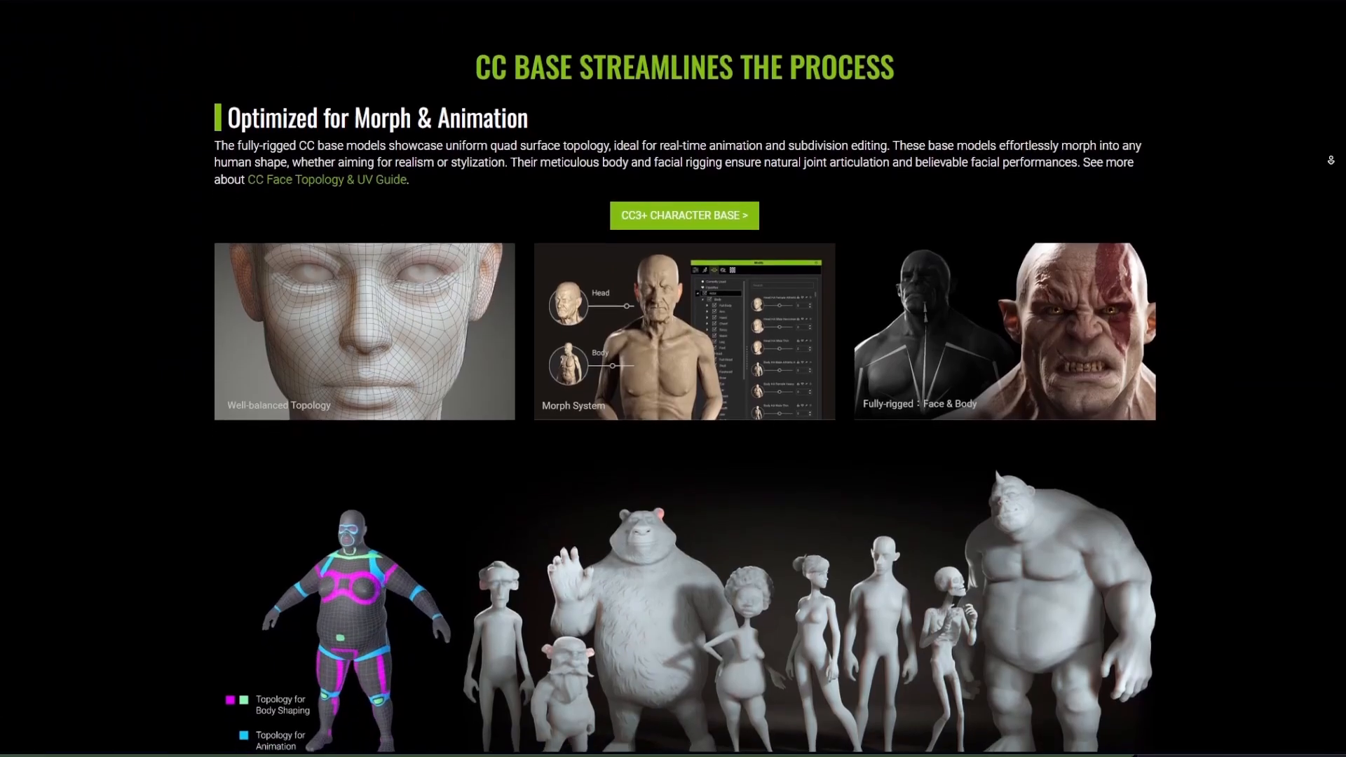
pyautogui.scroll(3)
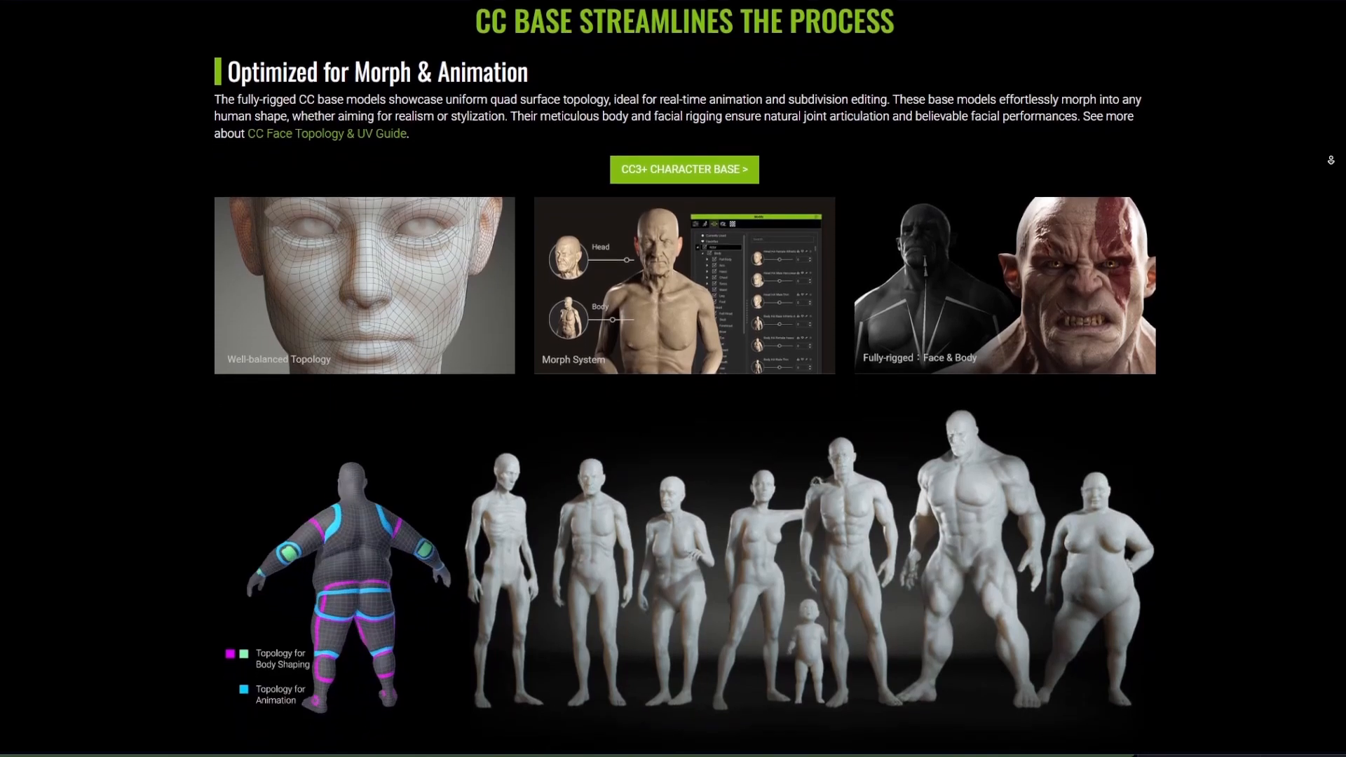
pyautogui.scroll(-3)
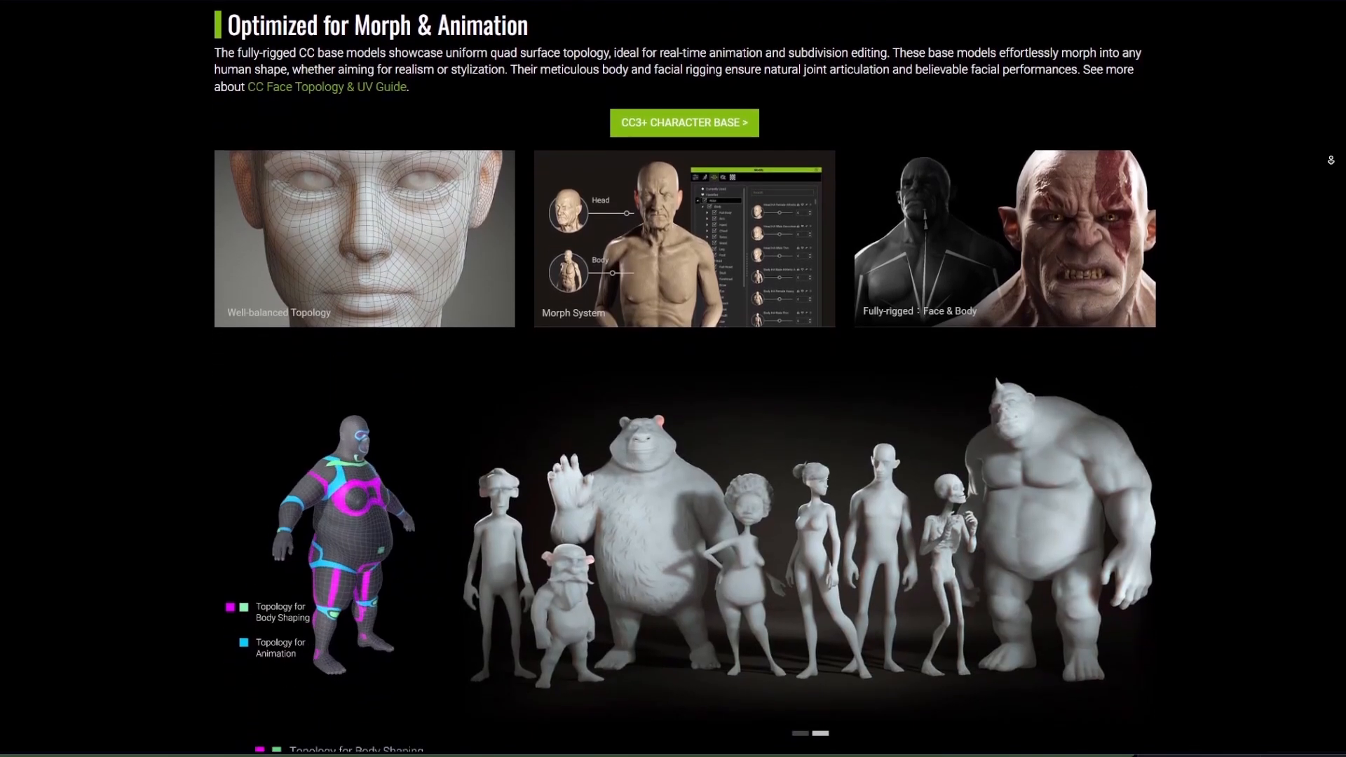
pyautogui.scroll(-3)
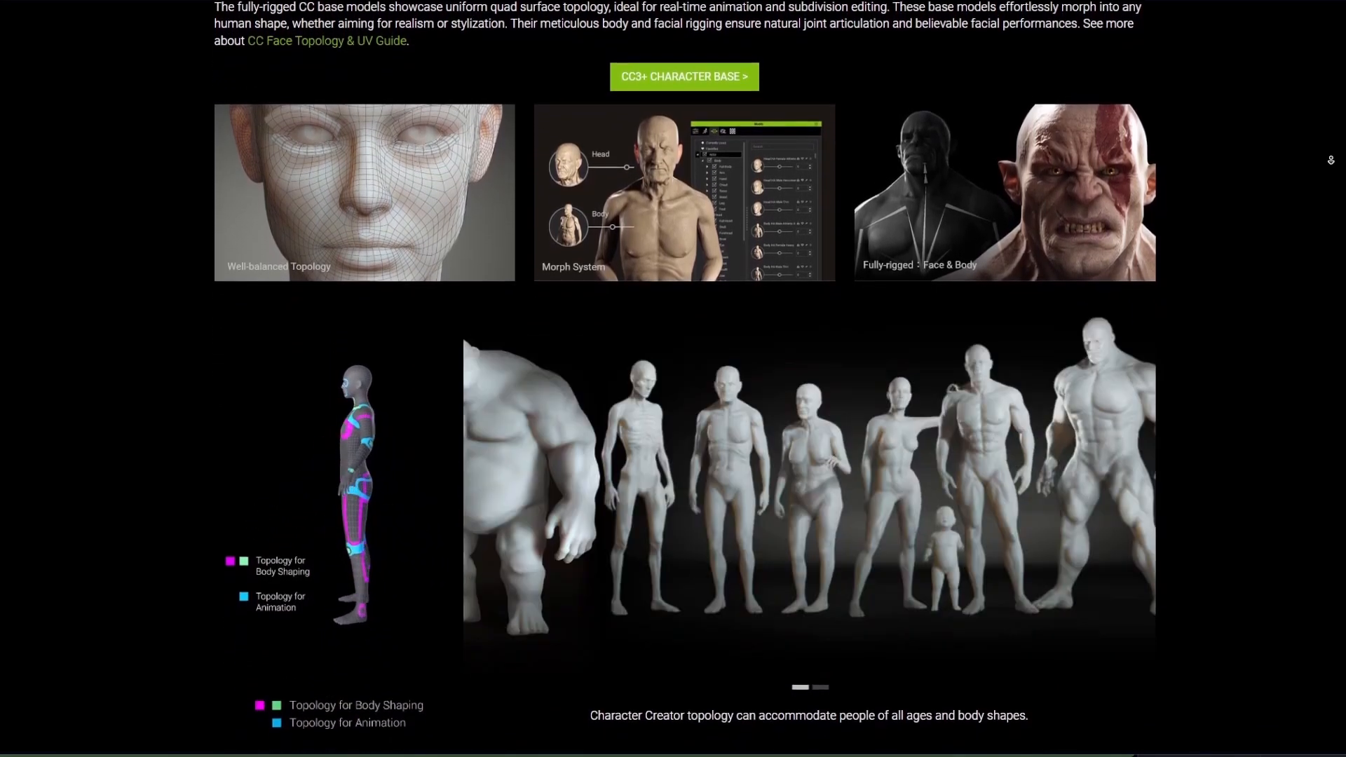
pyautogui.scroll(-3)
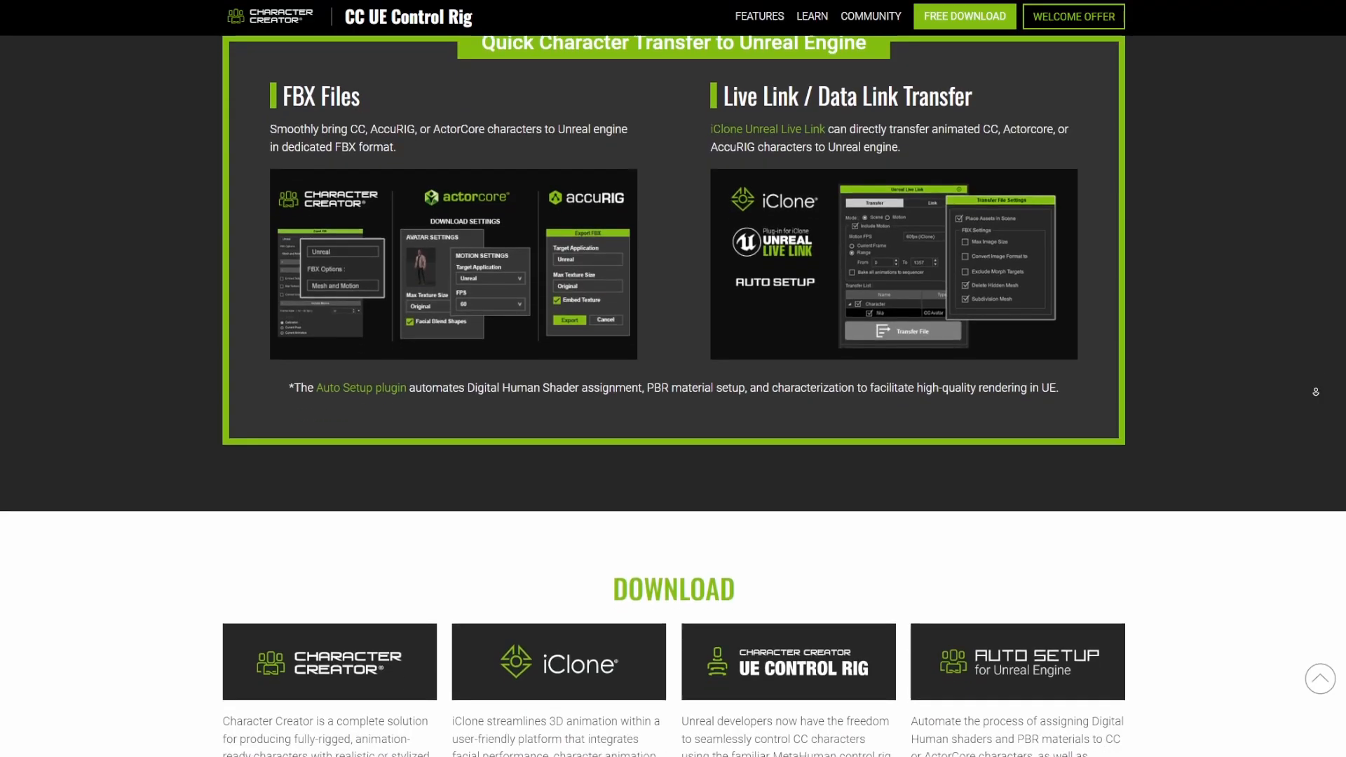
pyautogui.scroll(-3)
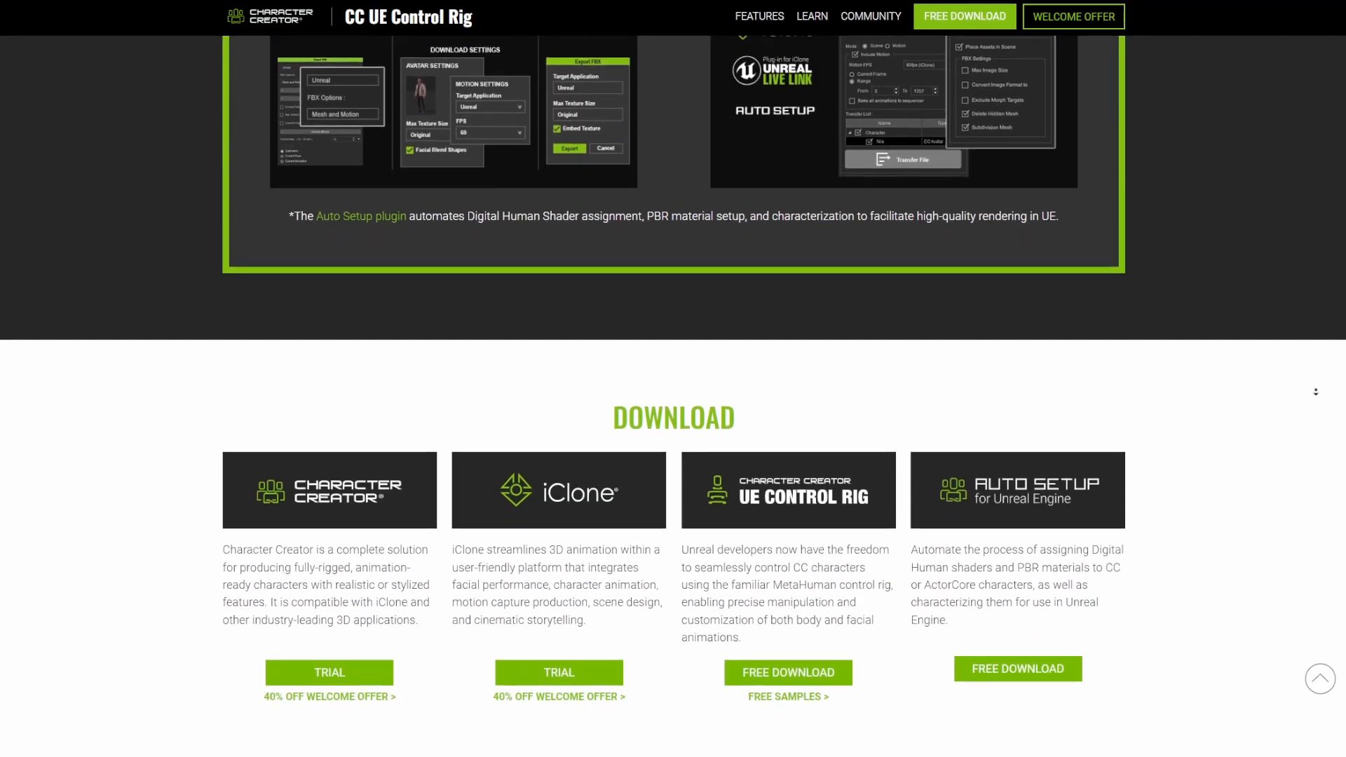
pyautogui.scroll(-3)
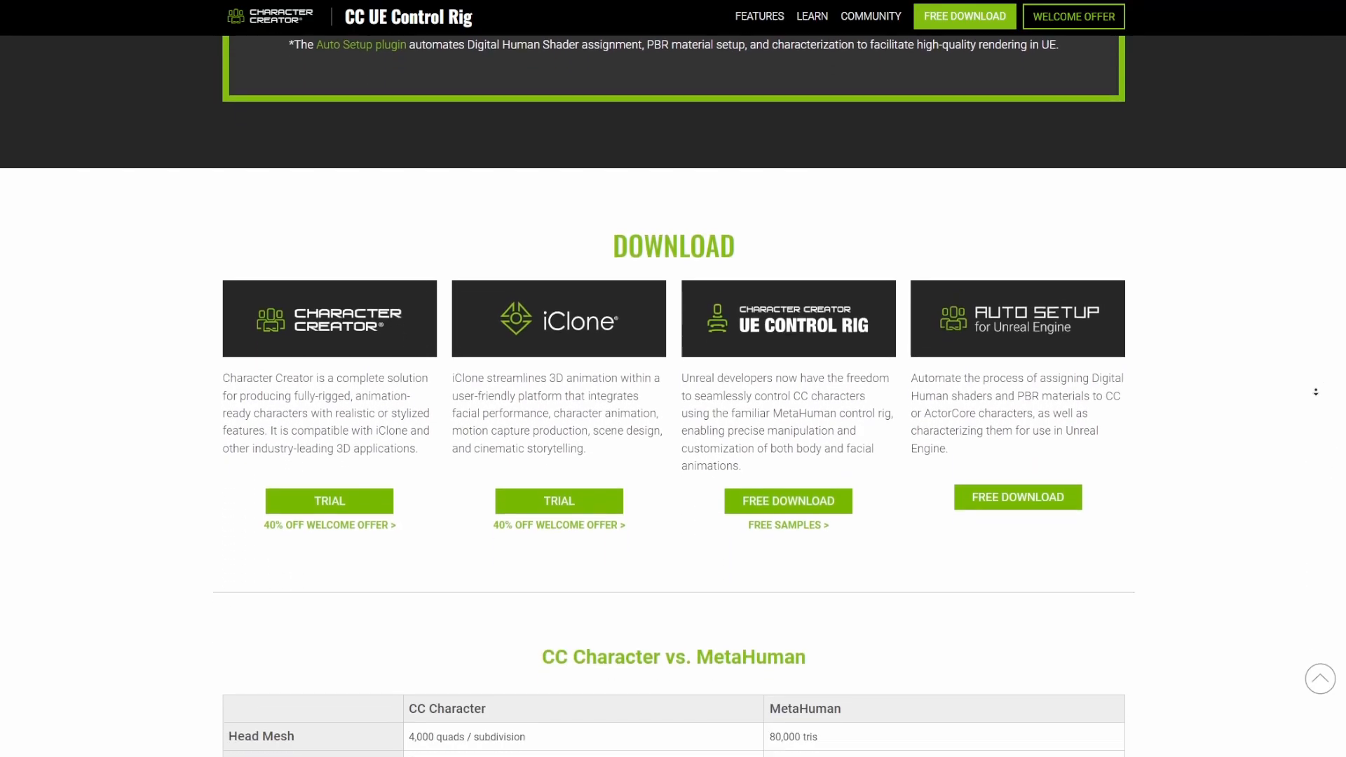
pyautogui.scroll(-3)
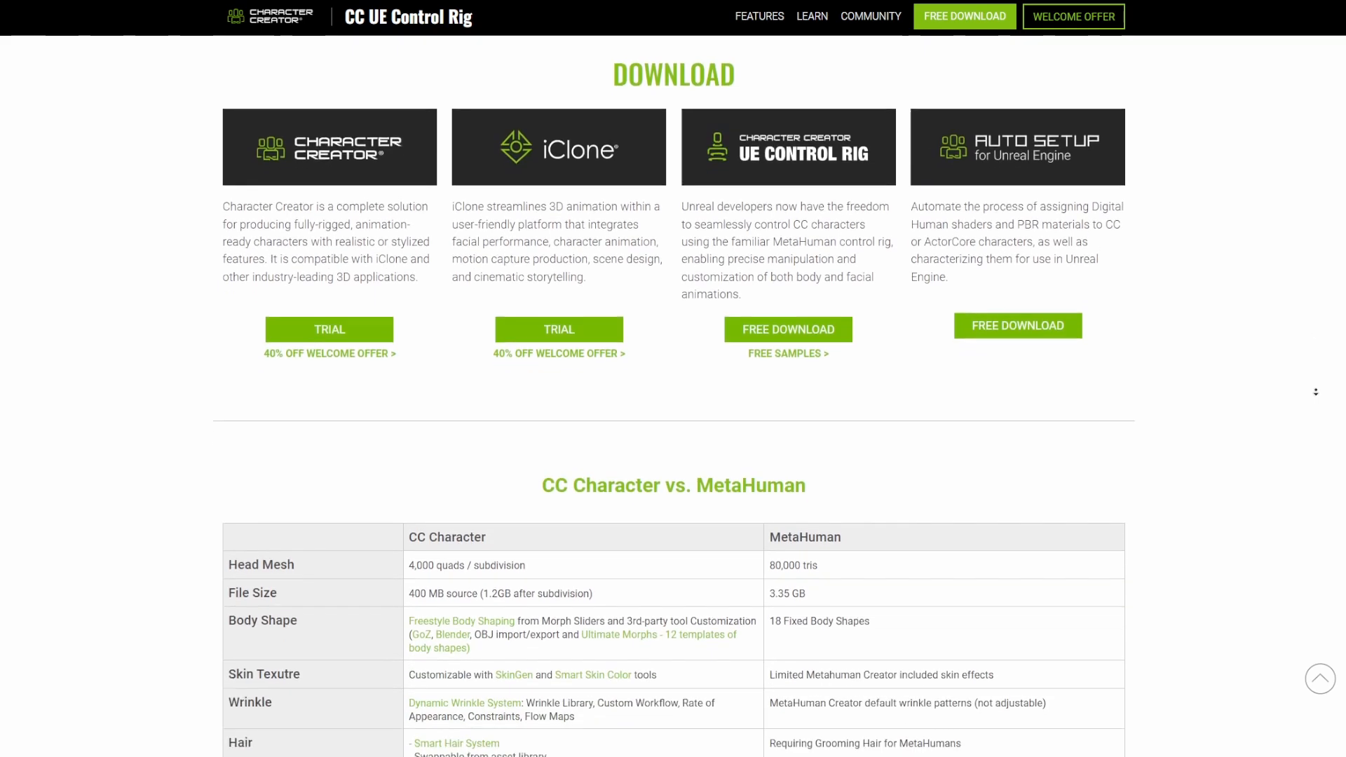
pyautogui.scroll(-3)
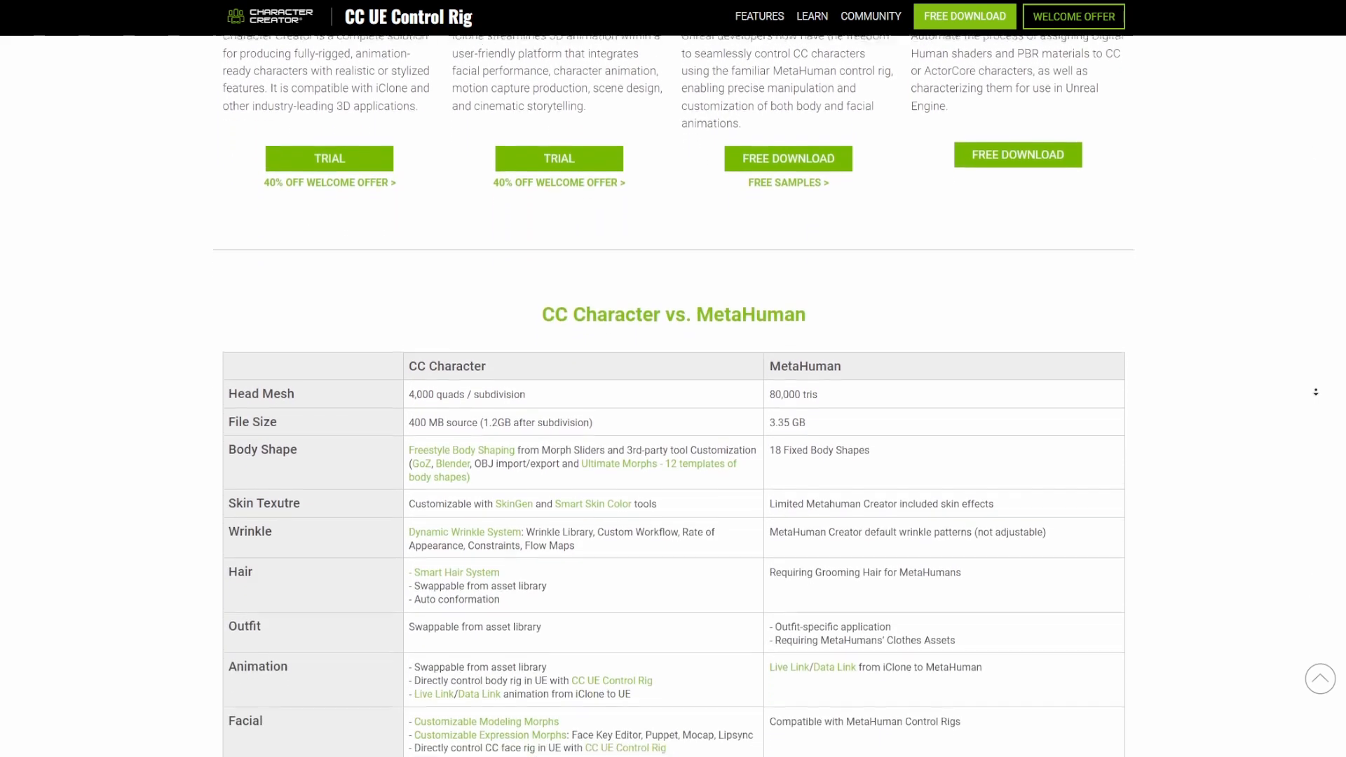
pyautogui.scroll(-3)
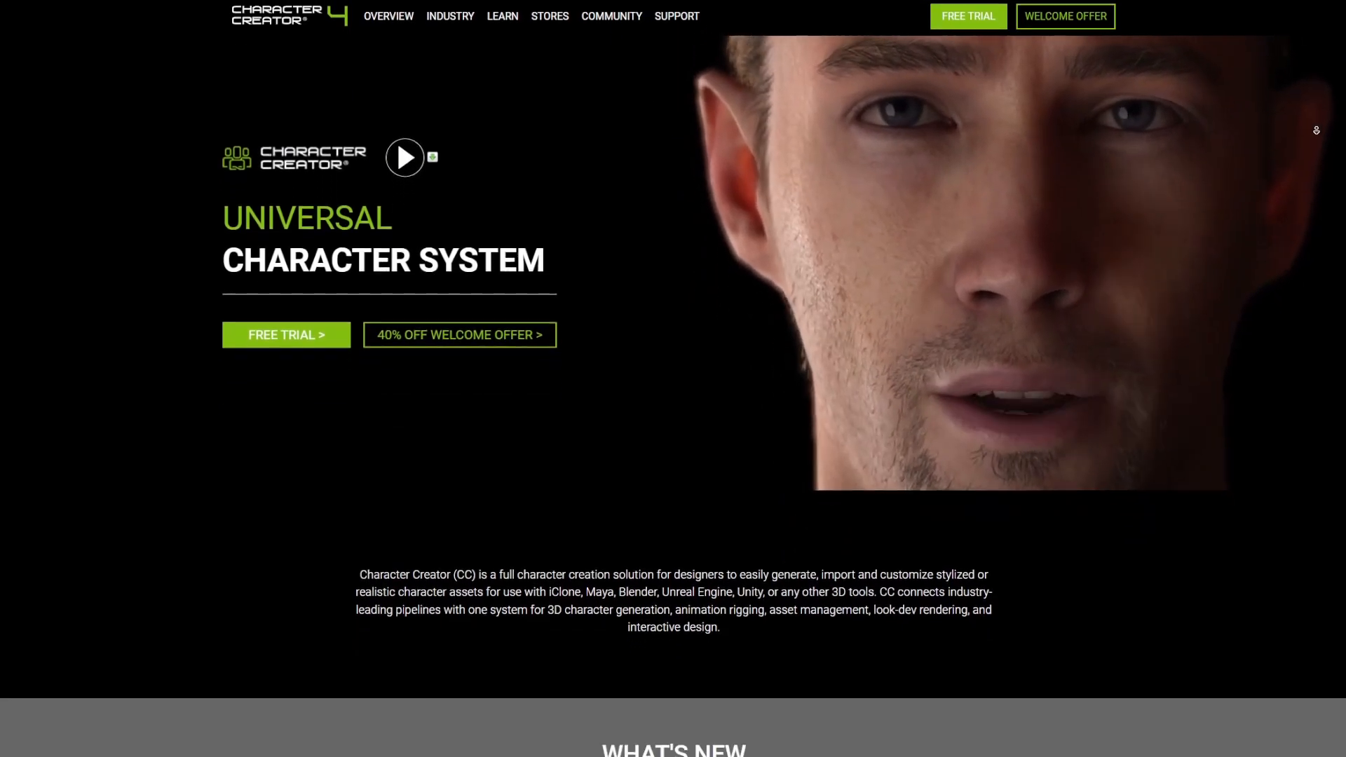
# - Scroll the Character Creator 4 overview, then the iClone 8 page to its What's New section
pyautogui.scroll(-3)
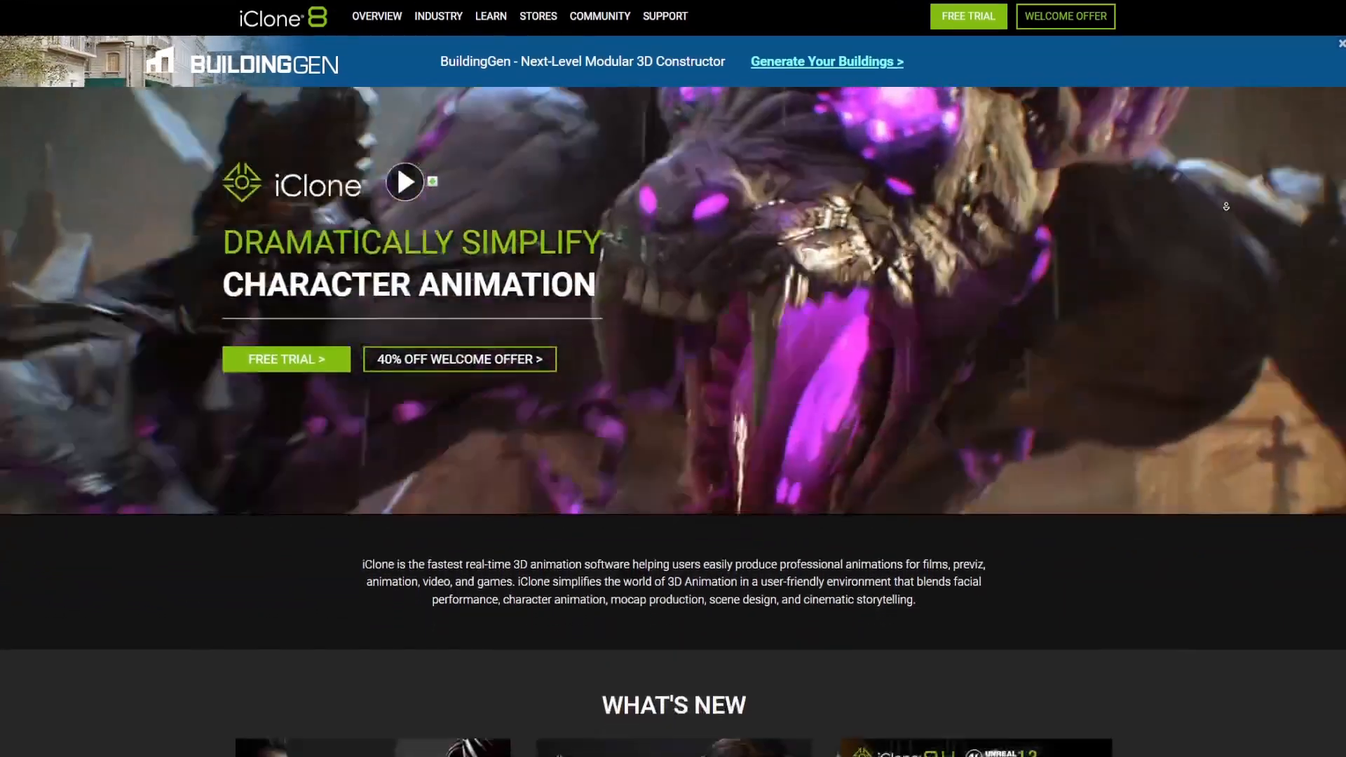
pyautogui.scroll(-3)
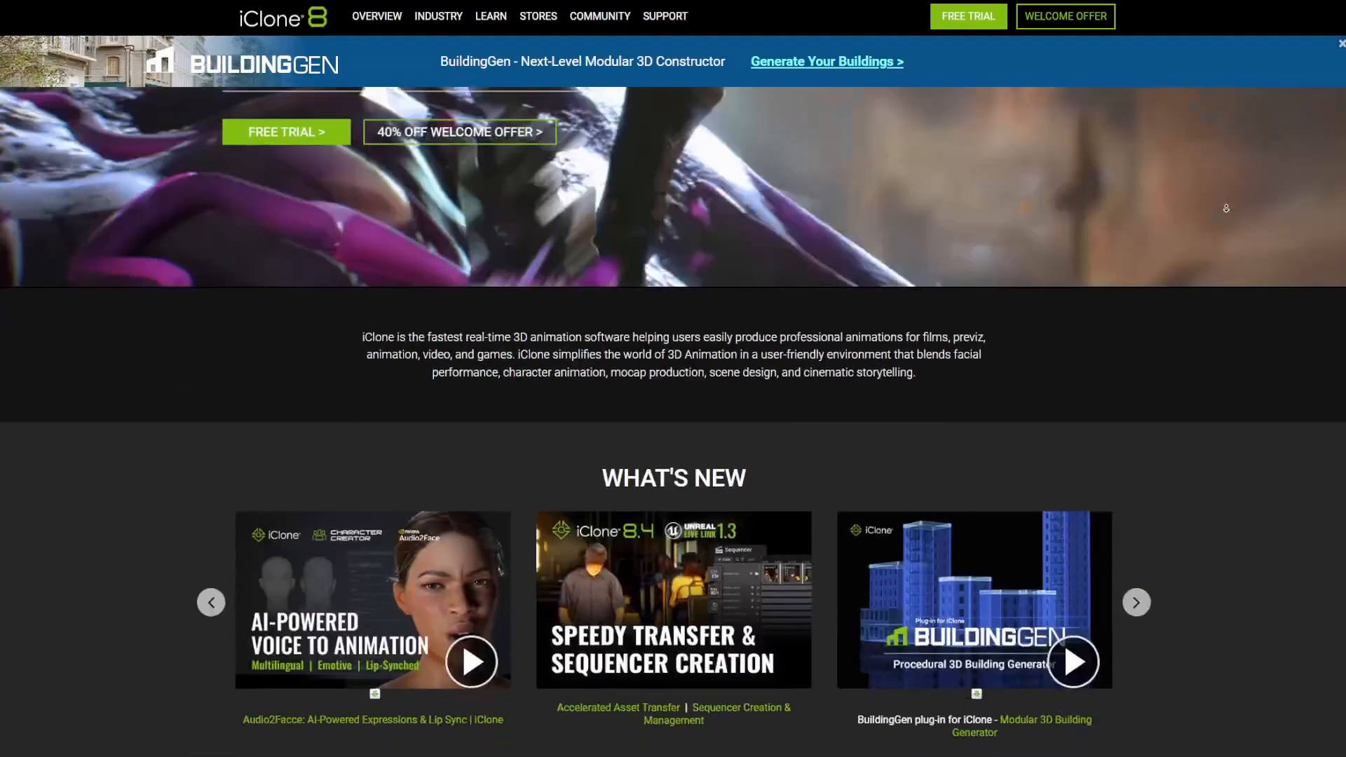